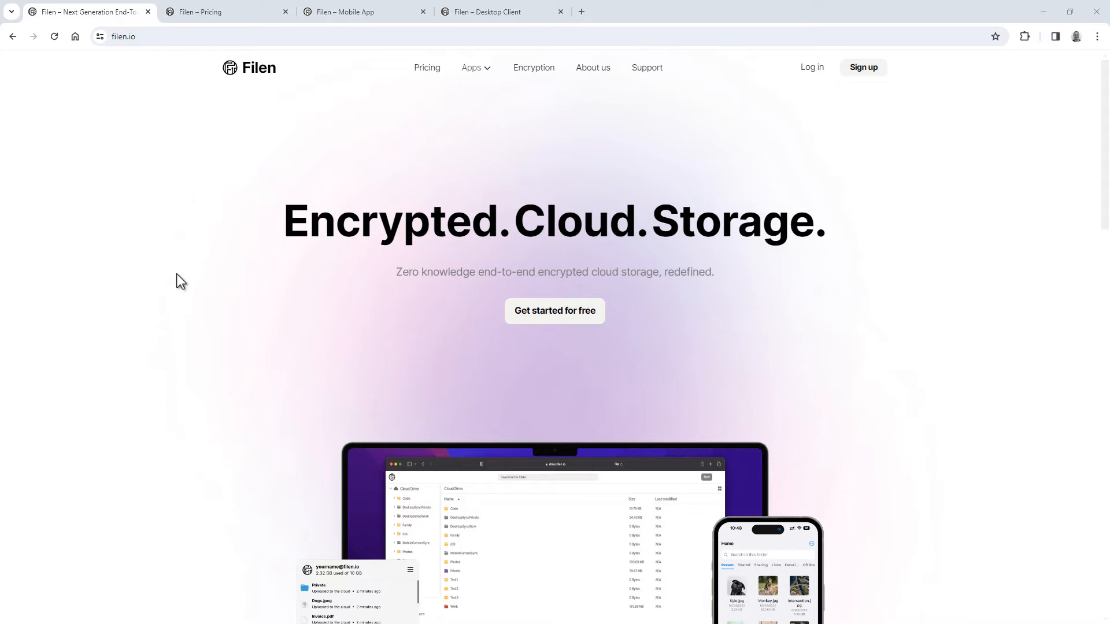
Show Filen's Starter plans: 100 GB for 11.99€ annually or 29.99€ lifetime.
left_click(203, 12)
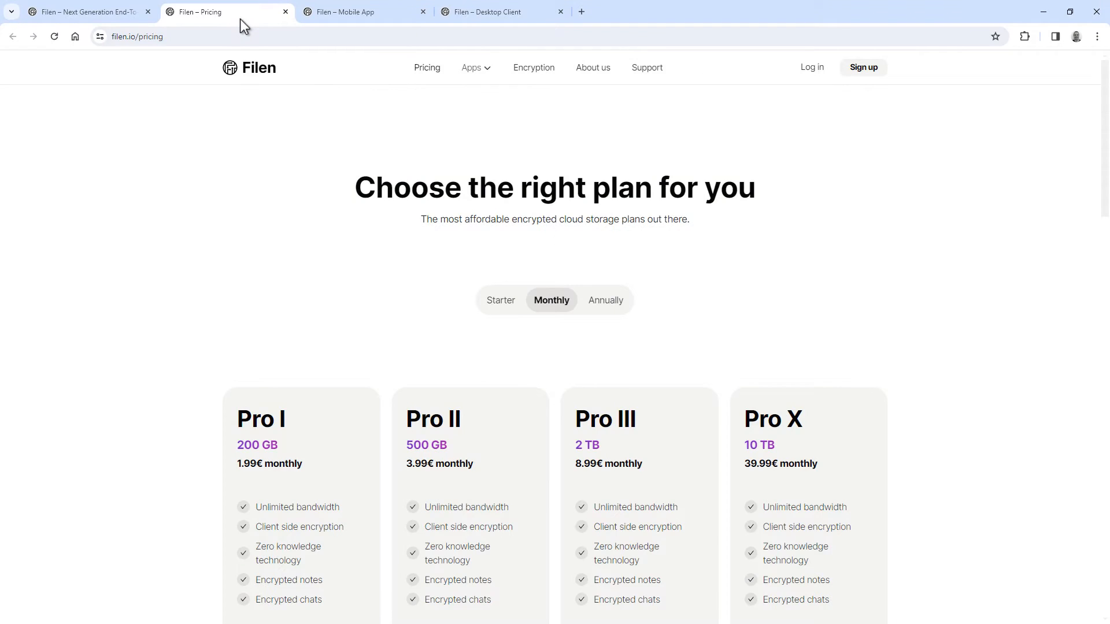
mouse_move(384, 142)
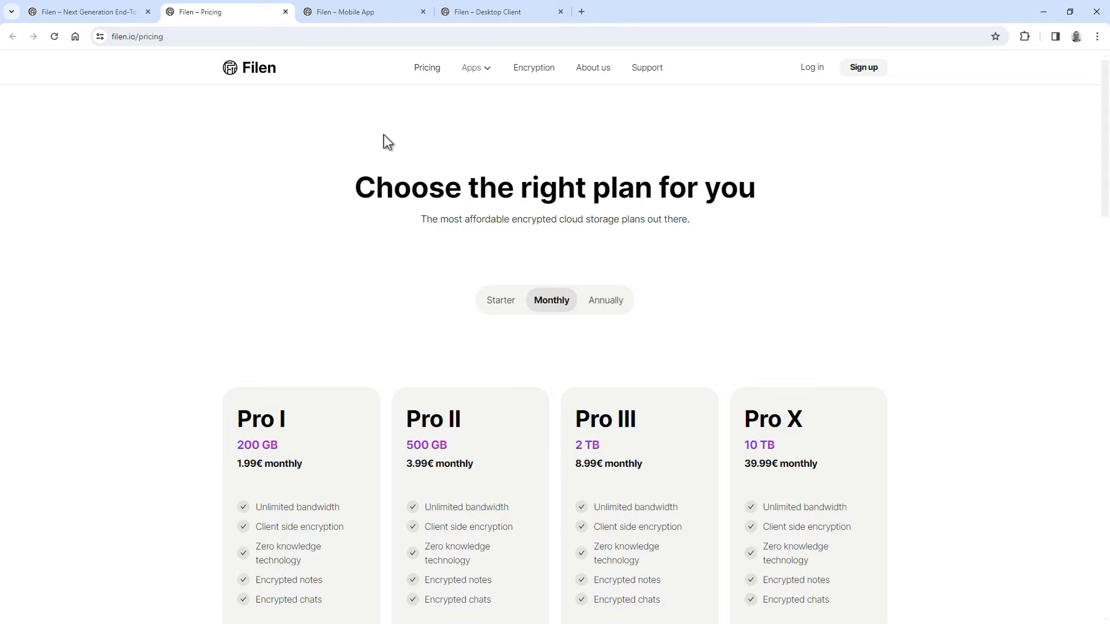
left_click(501, 300)
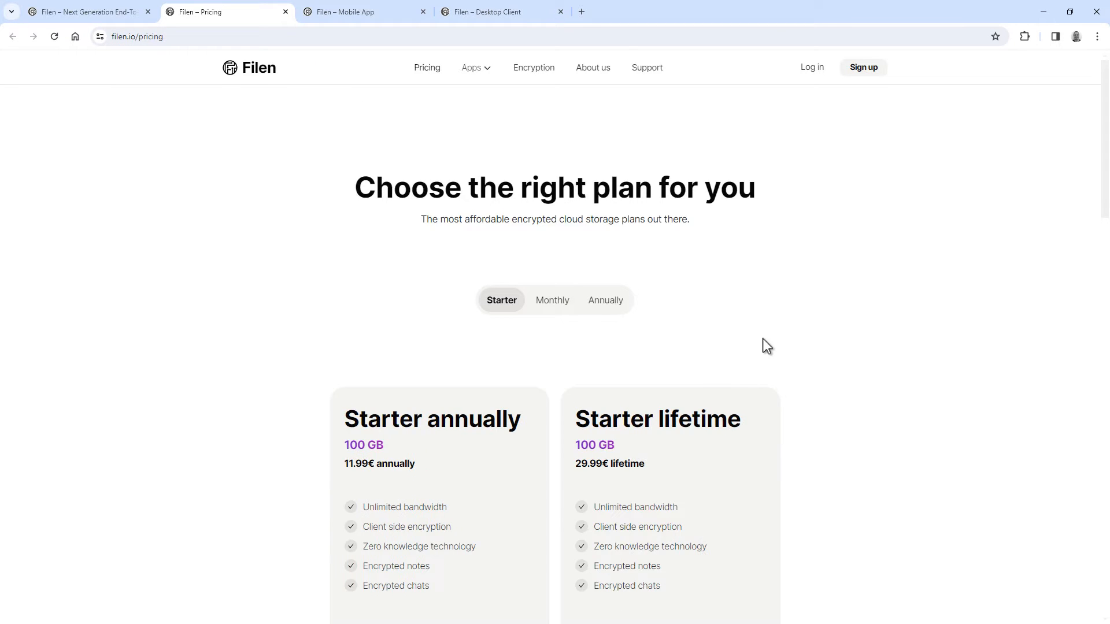
scroll("down", 3)
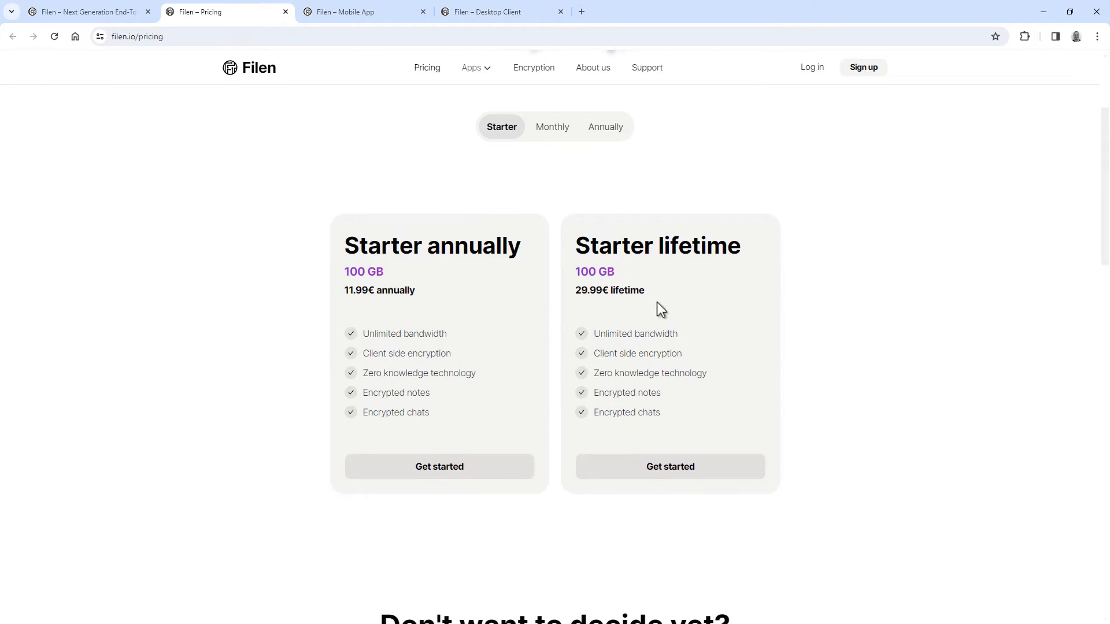
mouse_move(672, 302)
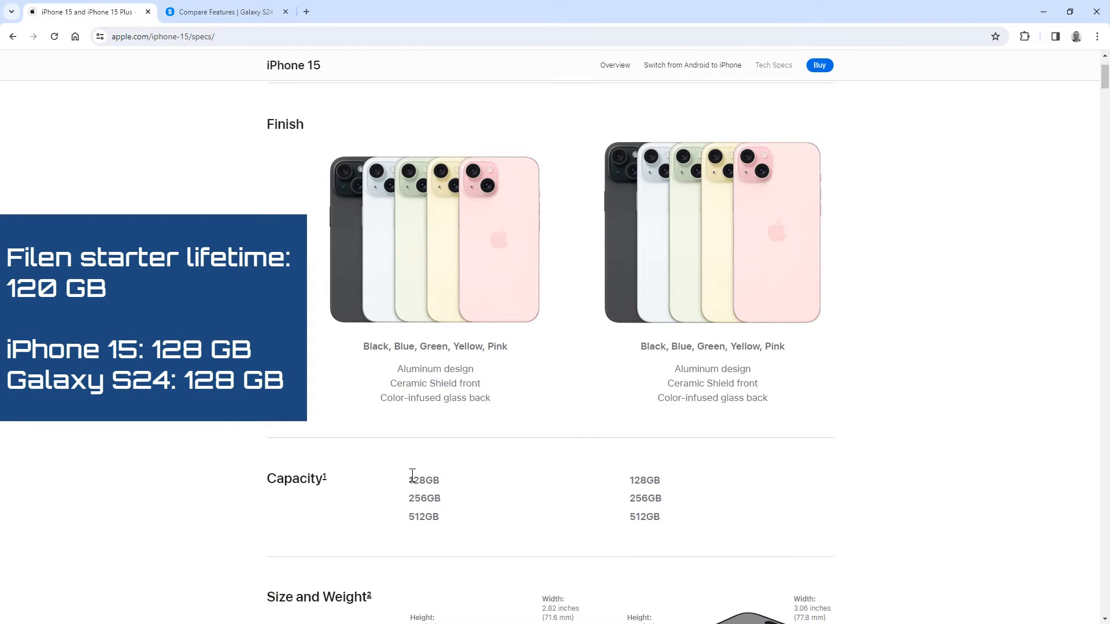
left_click(223, 12)
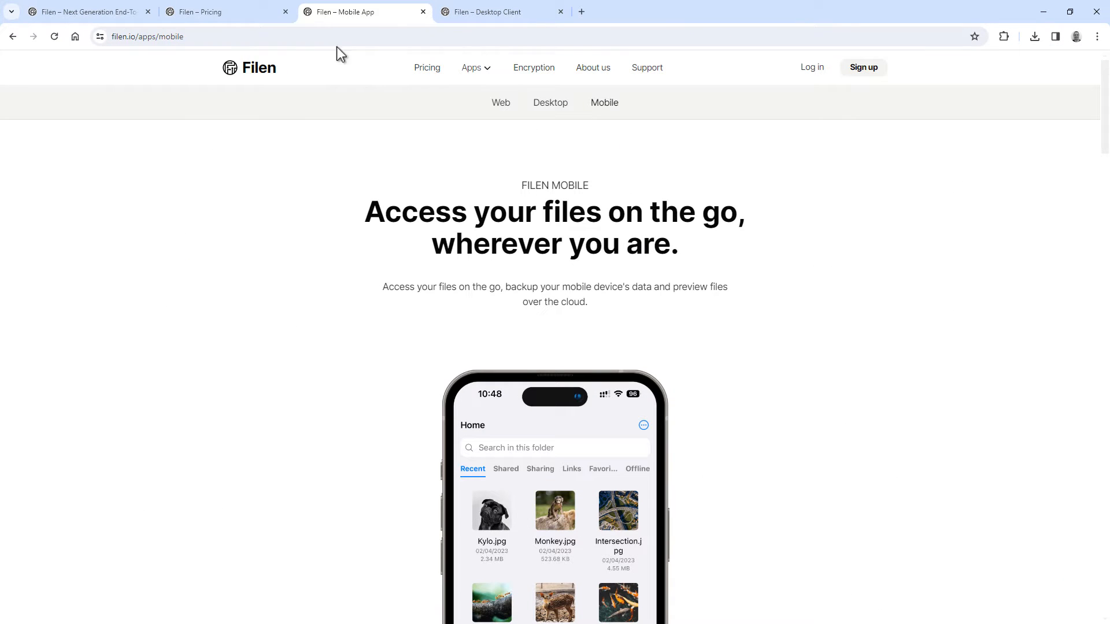
mouse_move(256, 175)
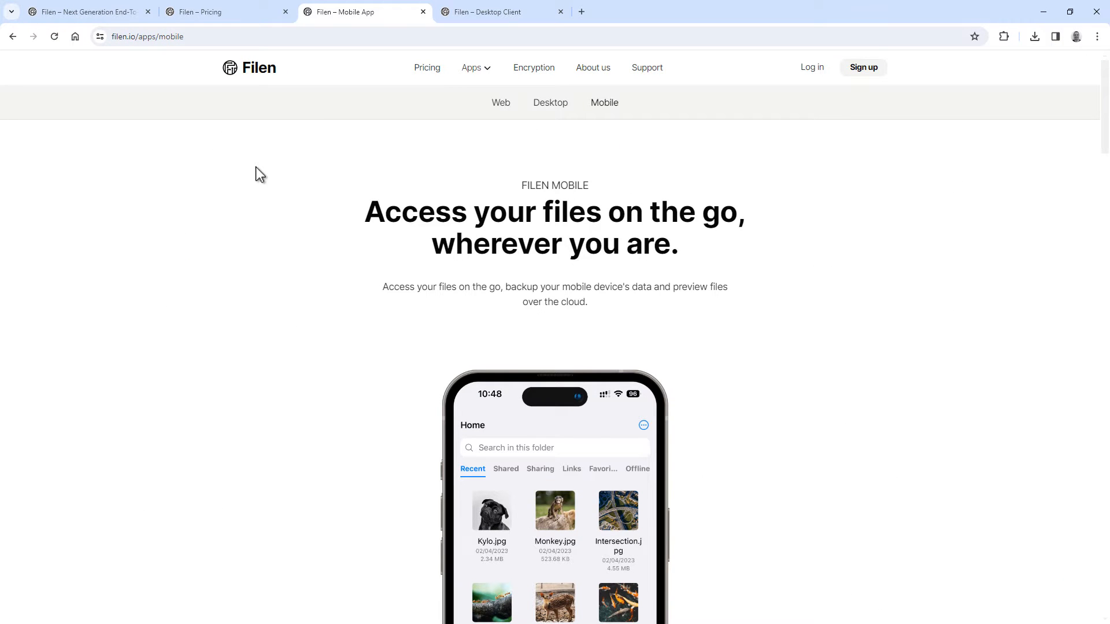
scroll("down", 3)
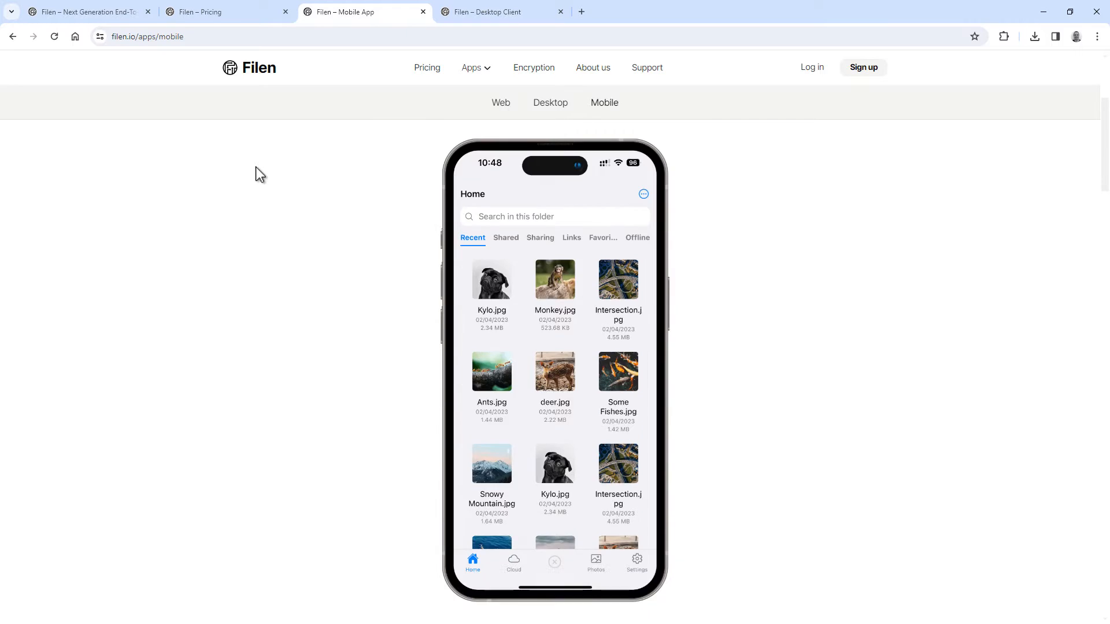
scroll("down", 3)
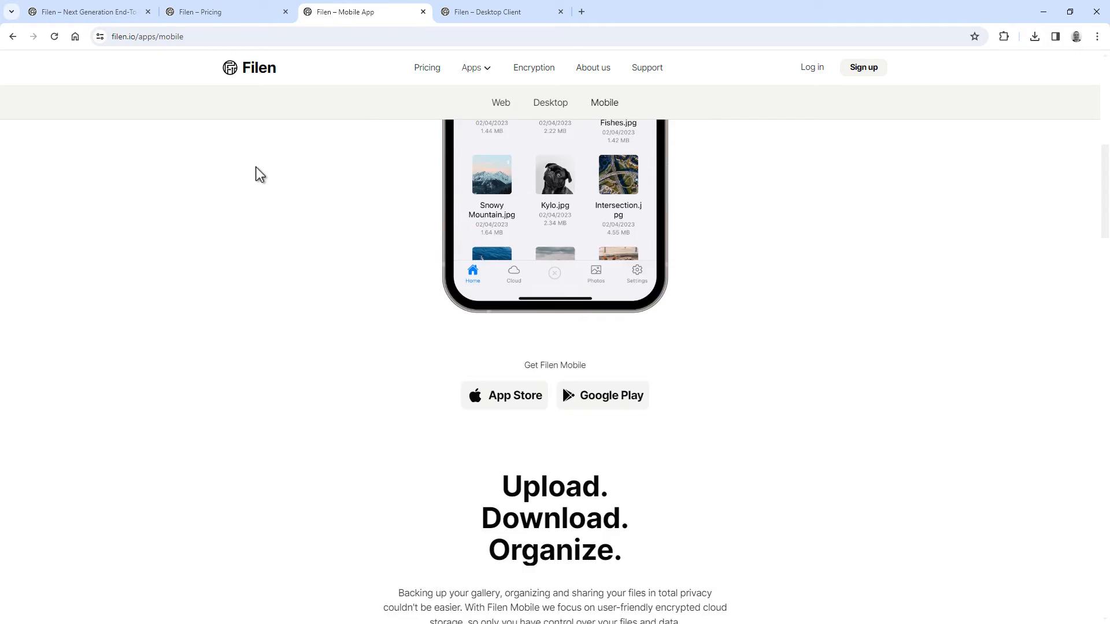
scroll("down", 3)
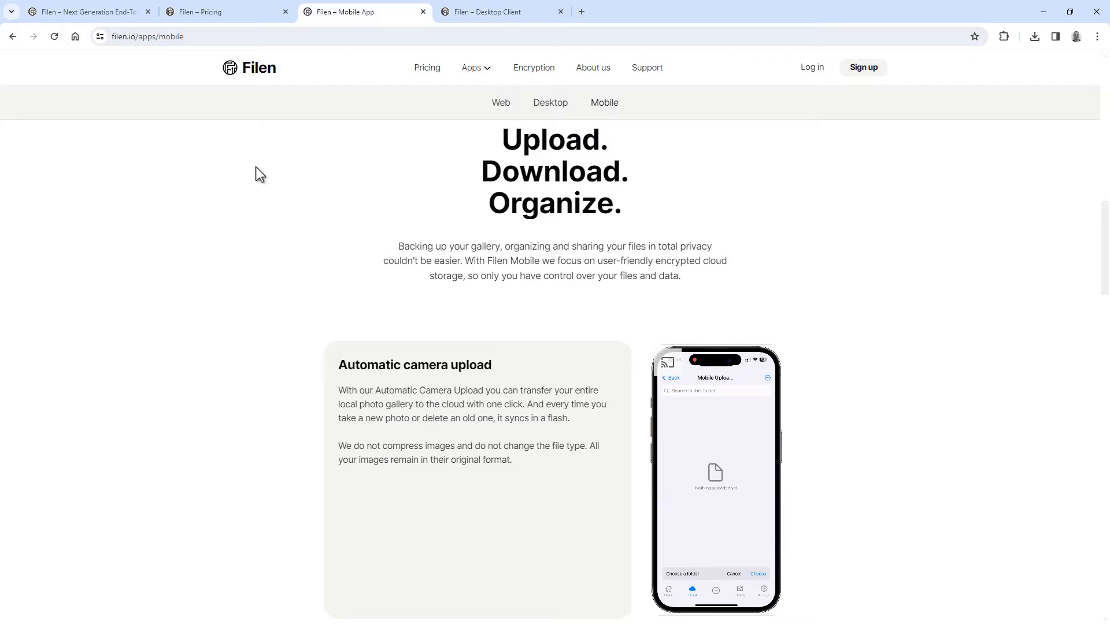
scroll("down", 3)
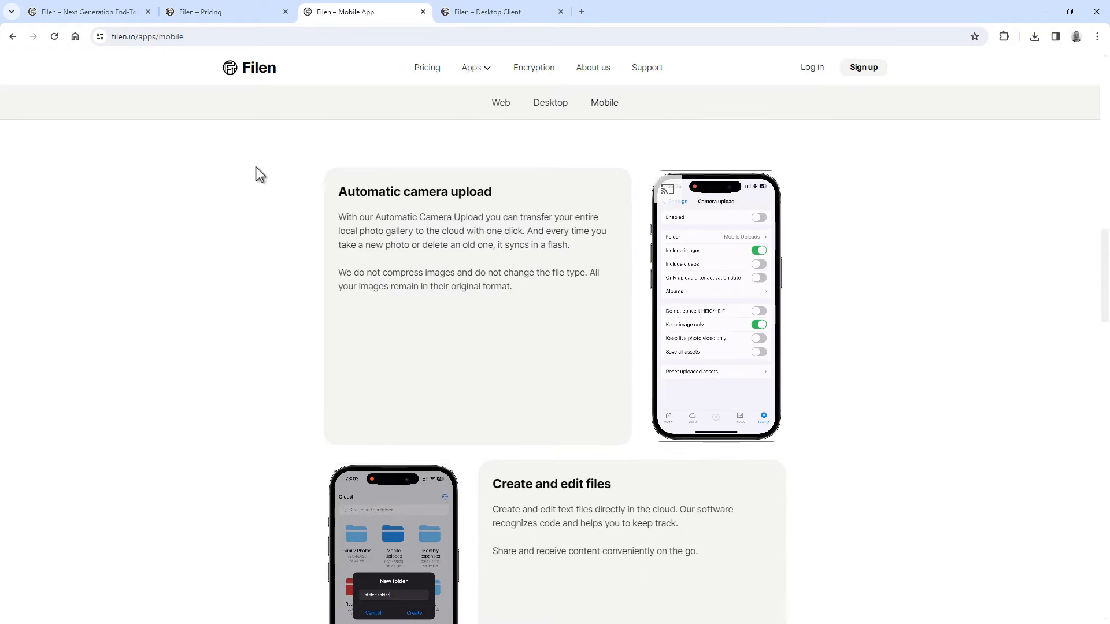
scroll("down", 3)
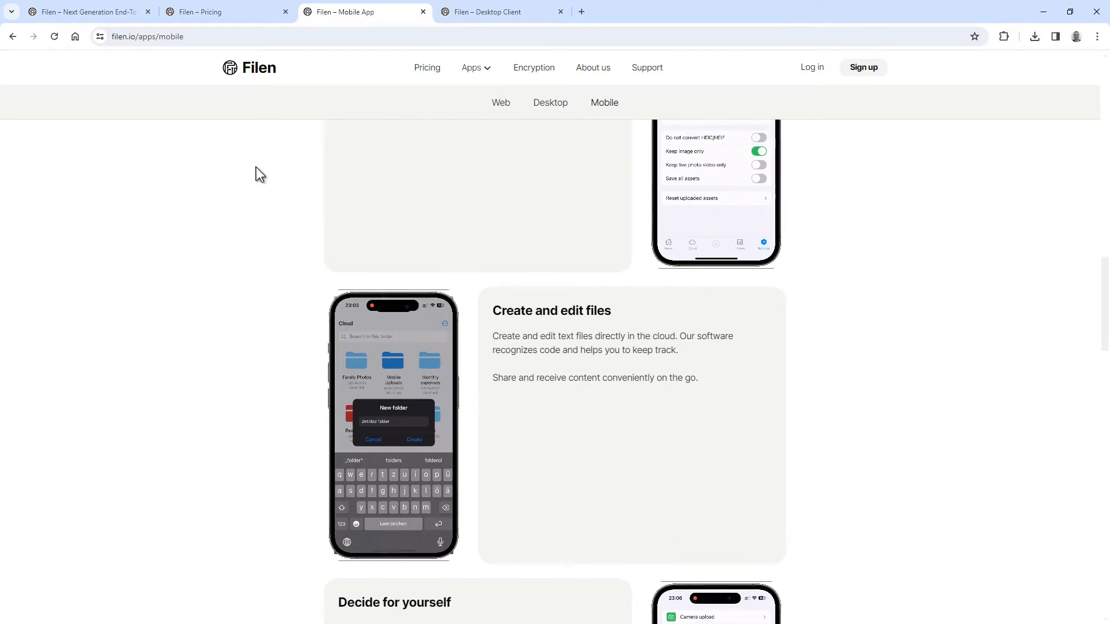
scroll("down", 3)
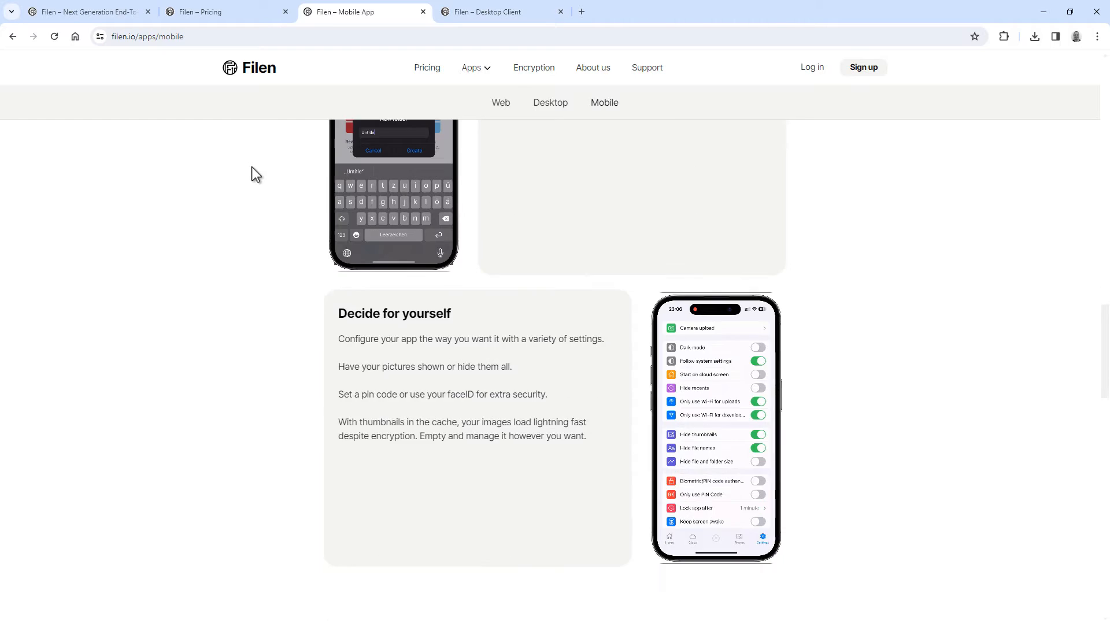
scroll("down", 3)
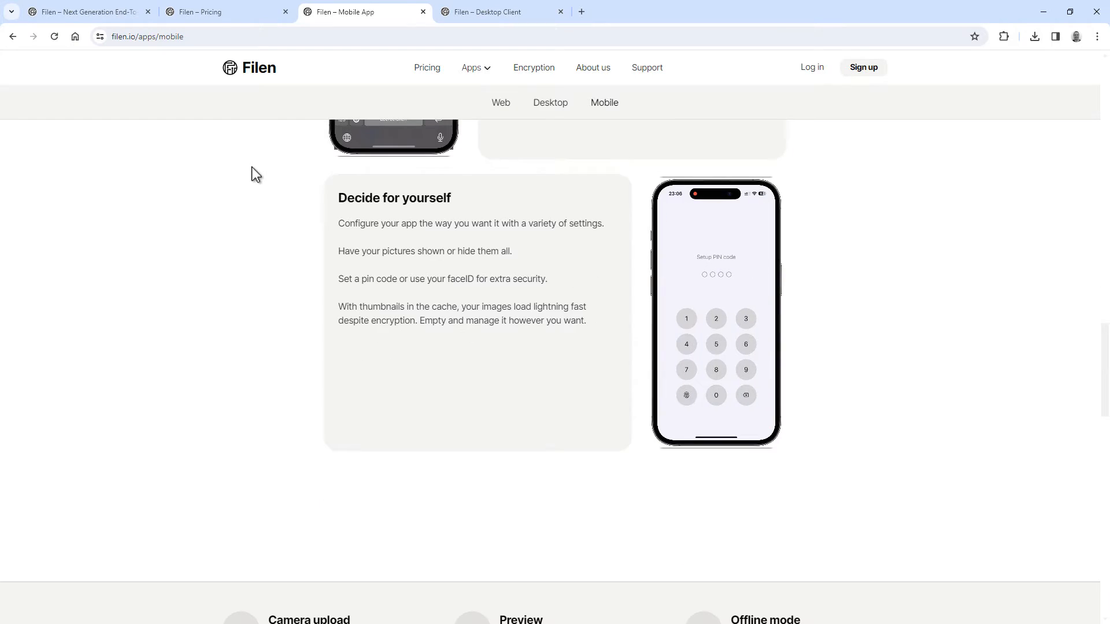
scroll("down", 3)
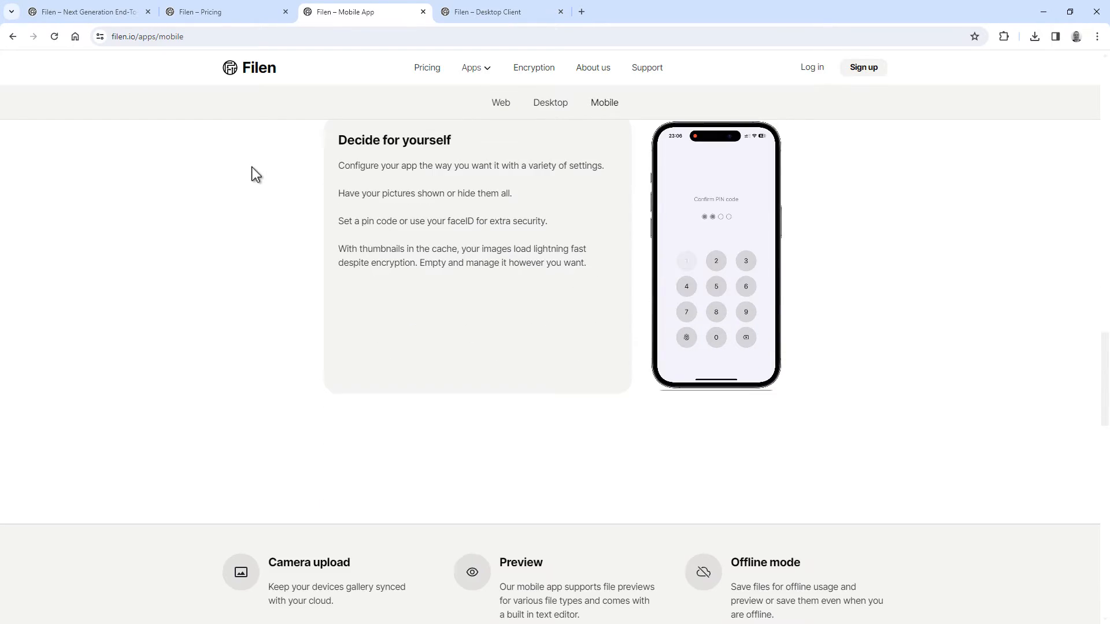
scroll("down", 3)
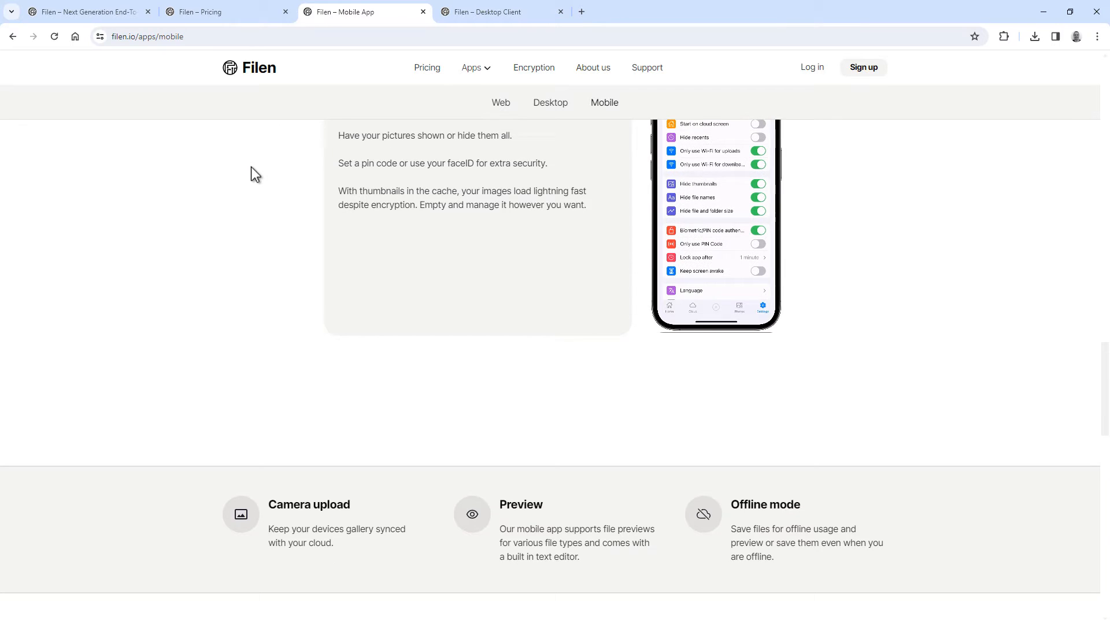
left_click(208, 11)
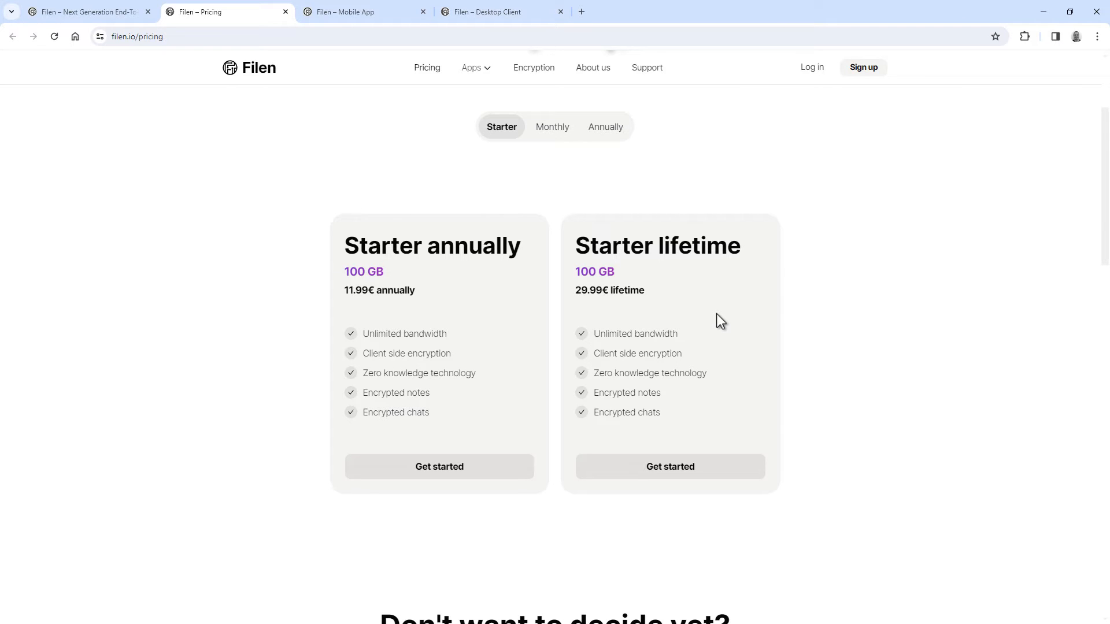
left_click(487, 11)
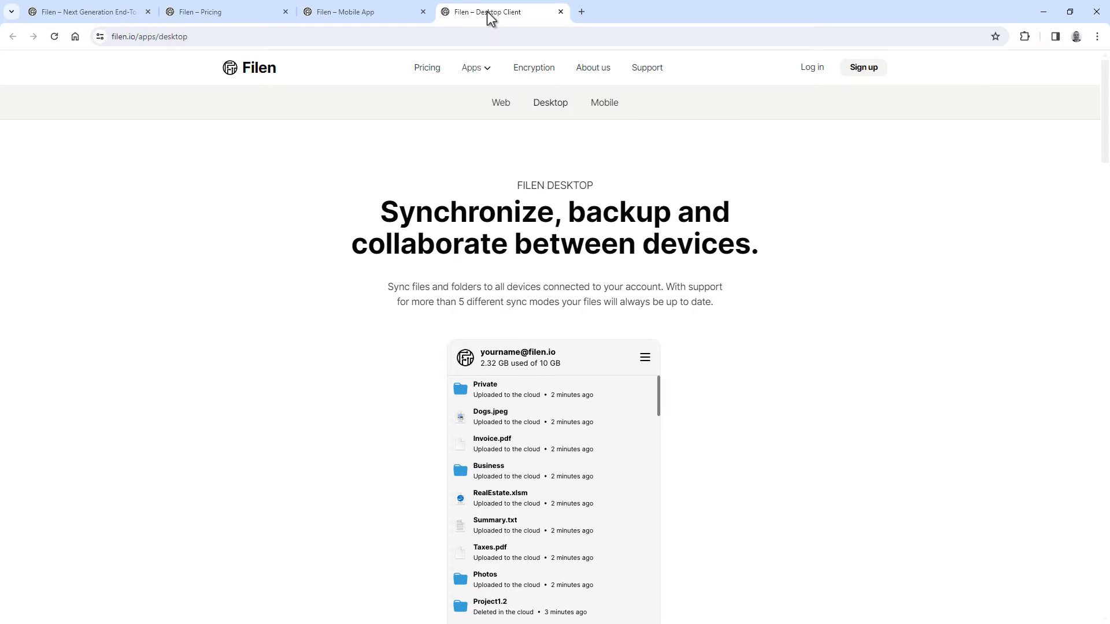
scroll("down", 3)
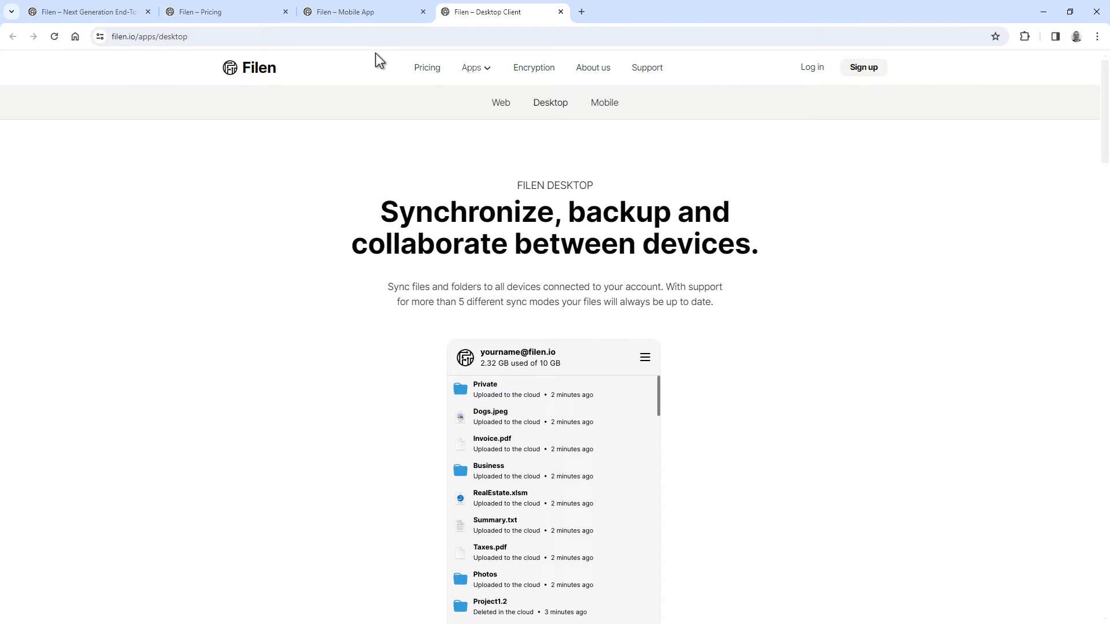
left_click(86, 12)
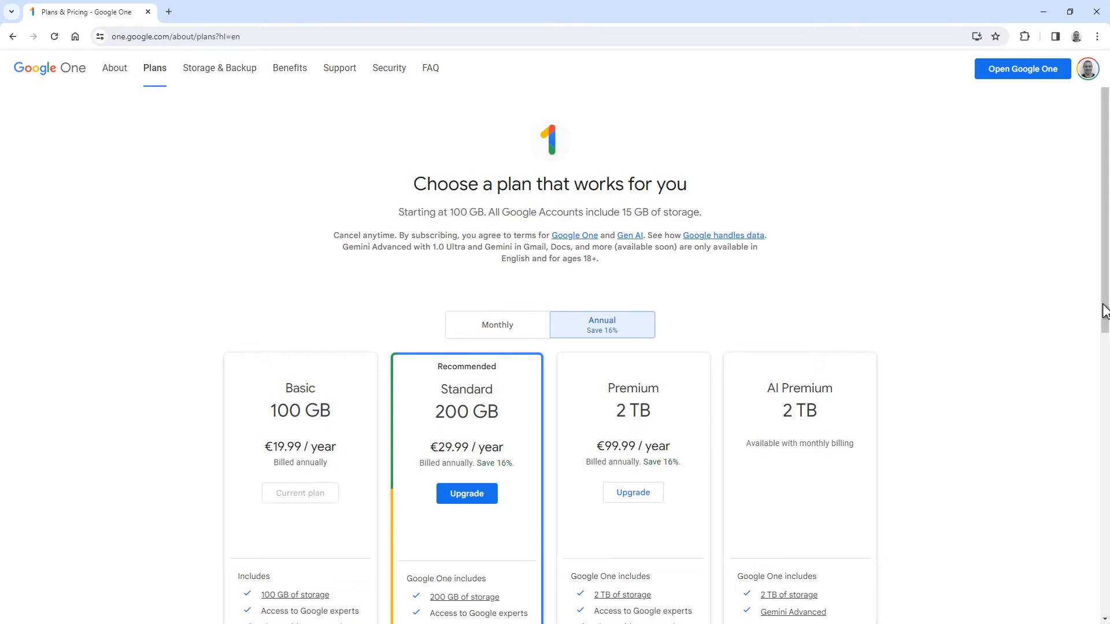
Scroll Google One's annual plan cards and highlight the Basic plan's 100 GB at €19.99.
scroll("down", 3)
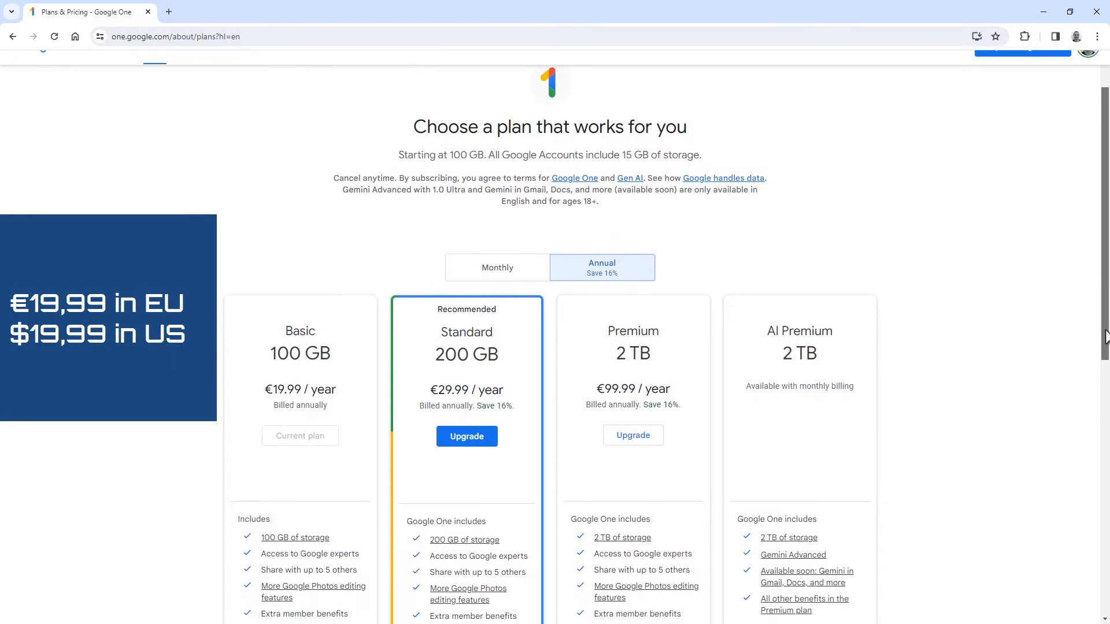
scroll("down", 3)
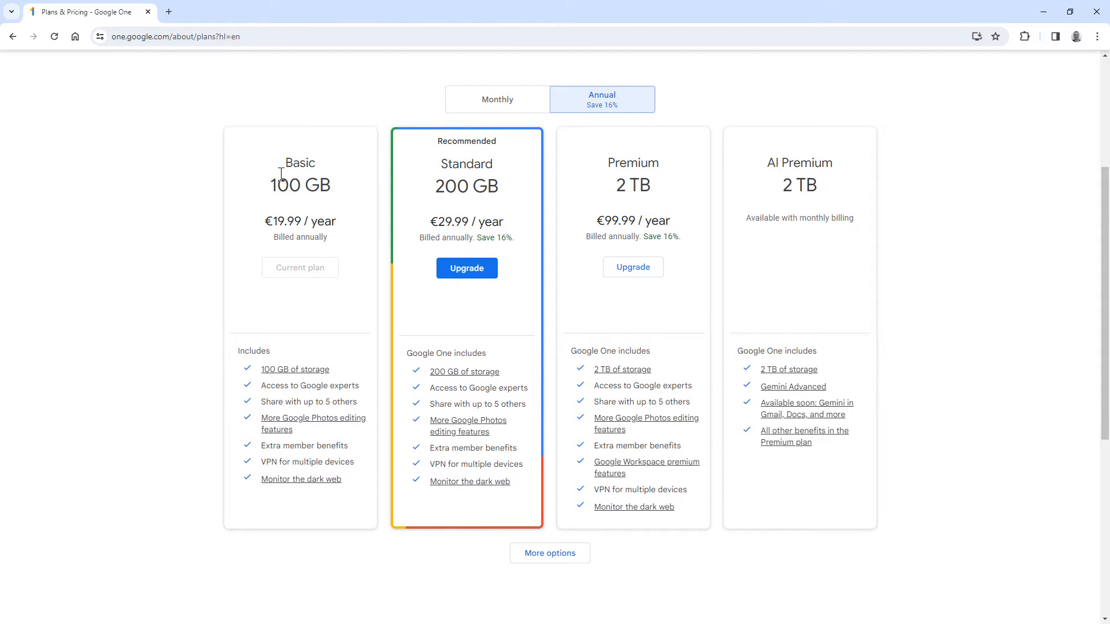
double_click(300, 185)
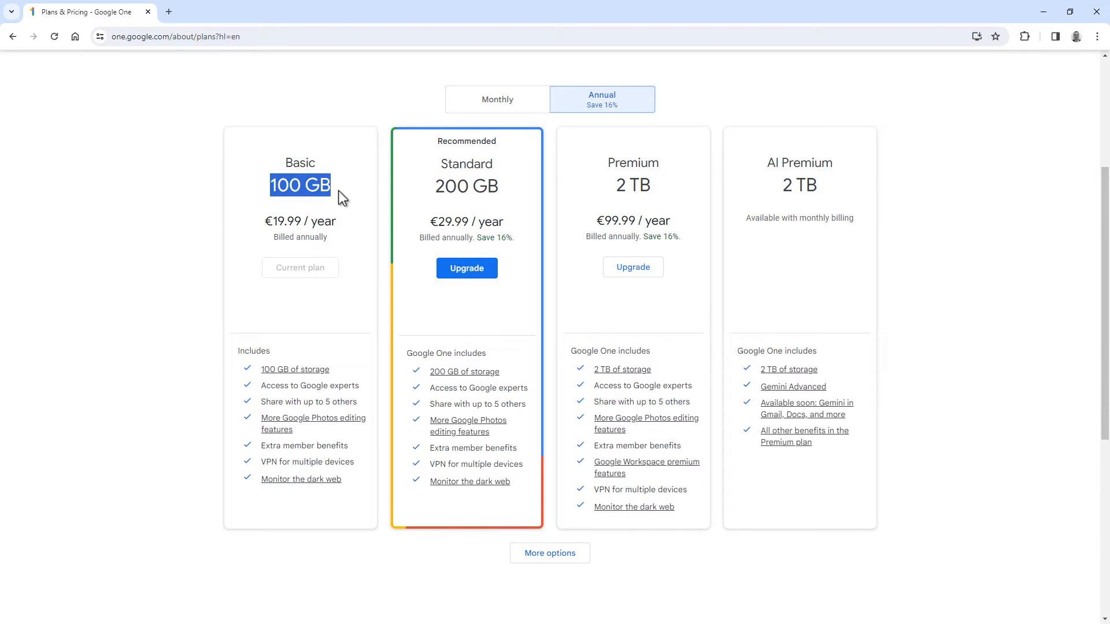
left_click(288, 222)
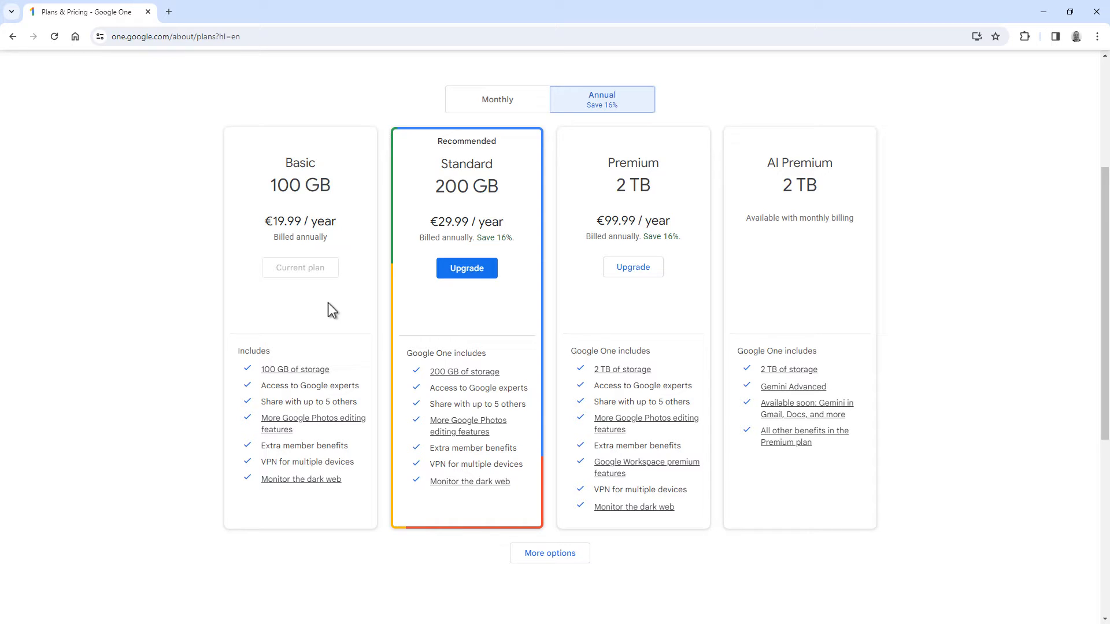
mouse_move(321, 308)
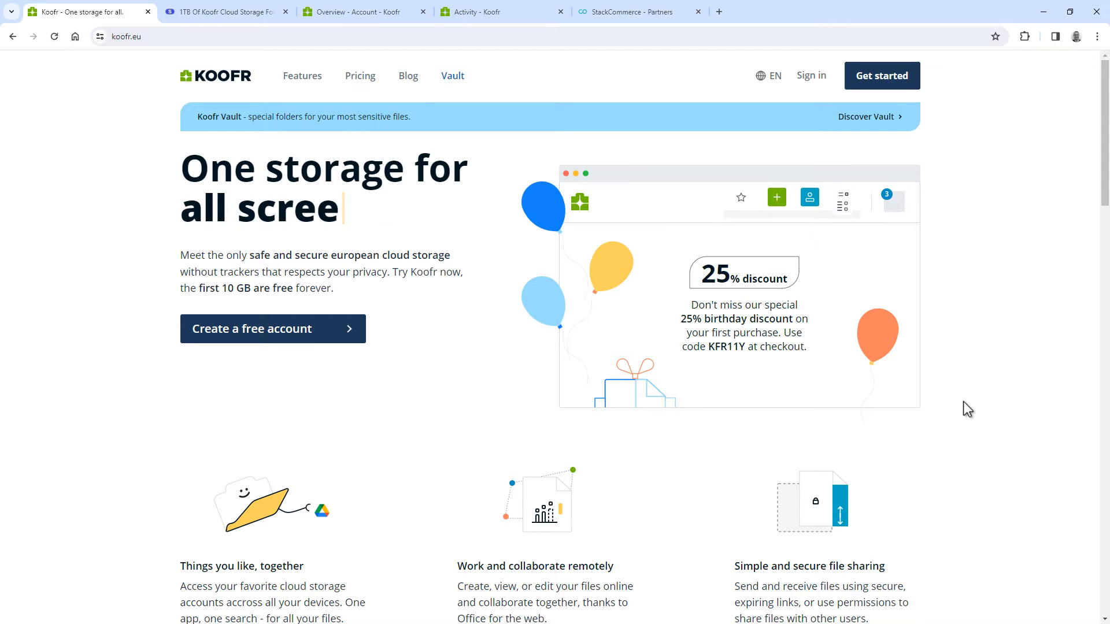
Look over Koofr's per-plan feature checklists and the 1 TB Plan XXL account overview.
type("nshots")
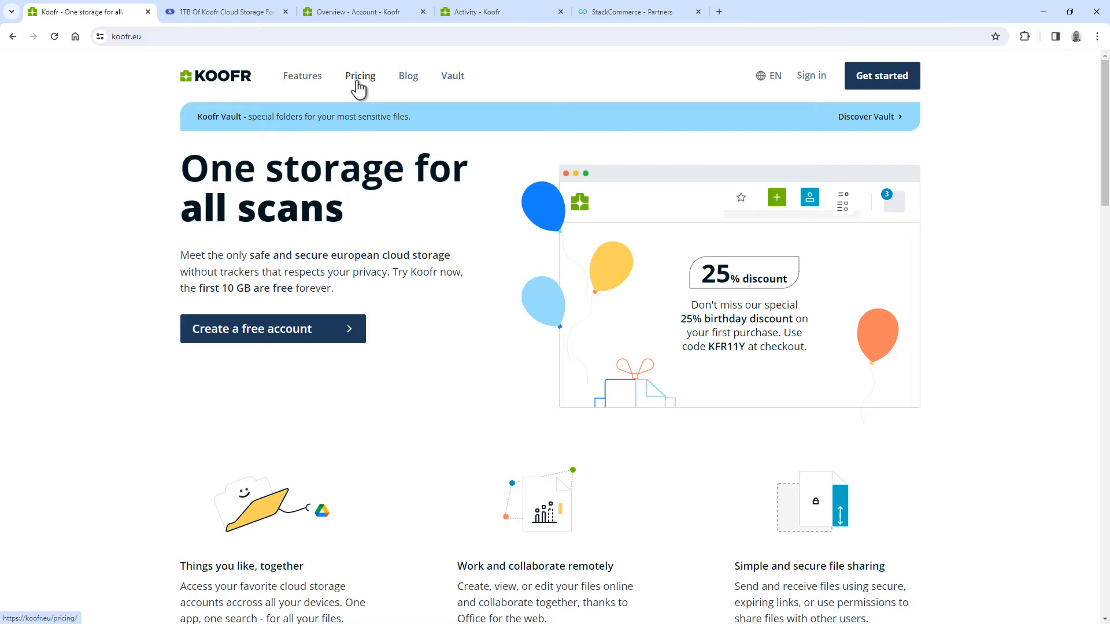
left_click(360, 76)
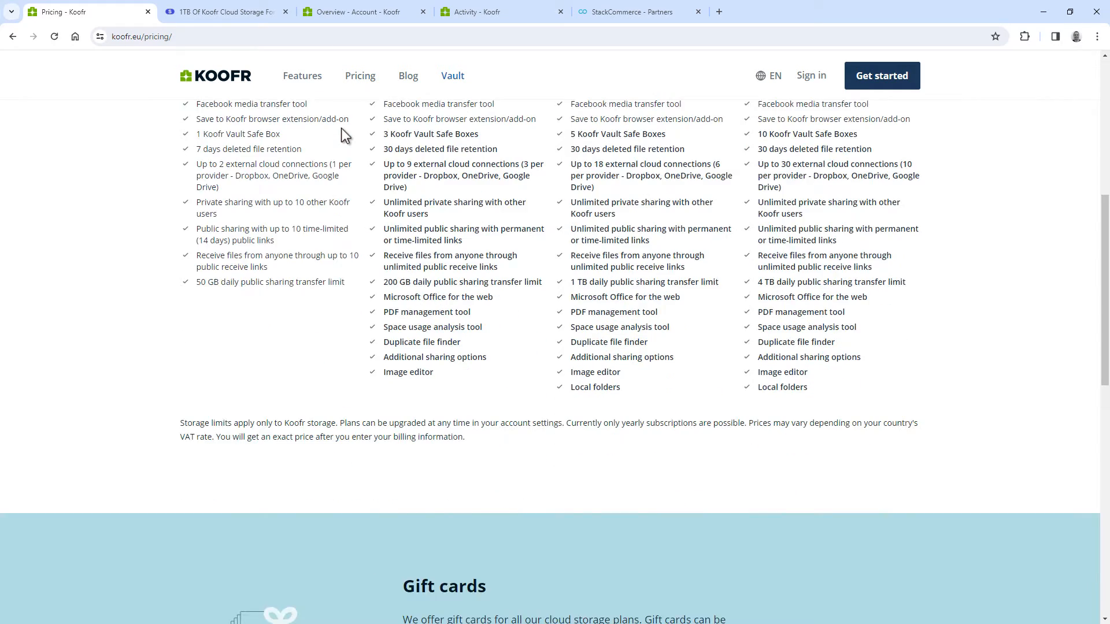
left_click(223, 12)
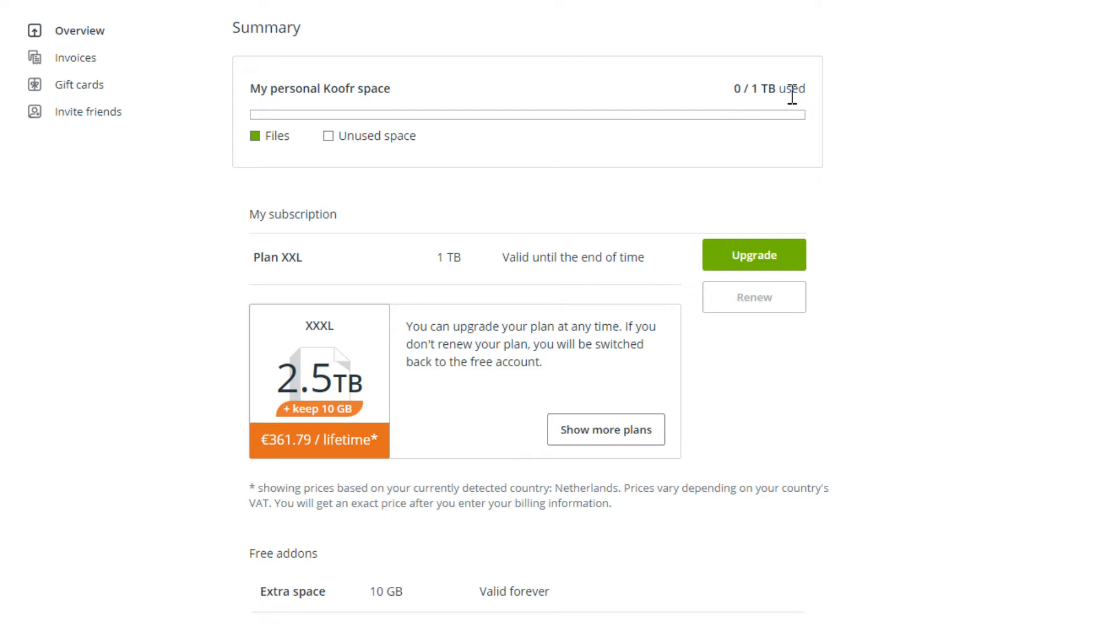
mouse_move(825, 109)
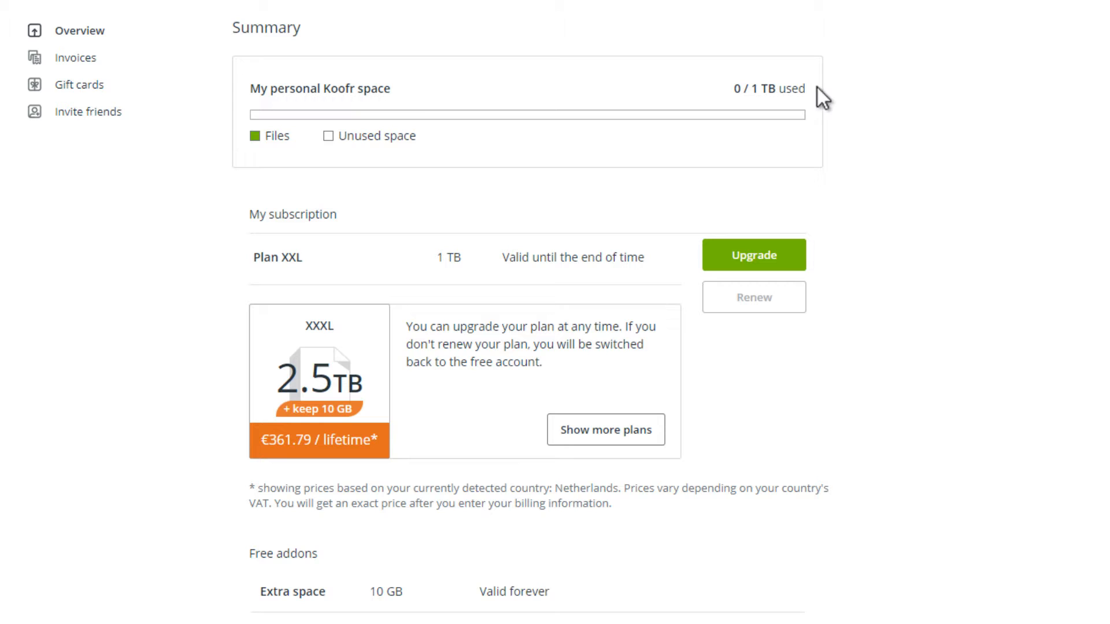
mouse_move(820, 541)
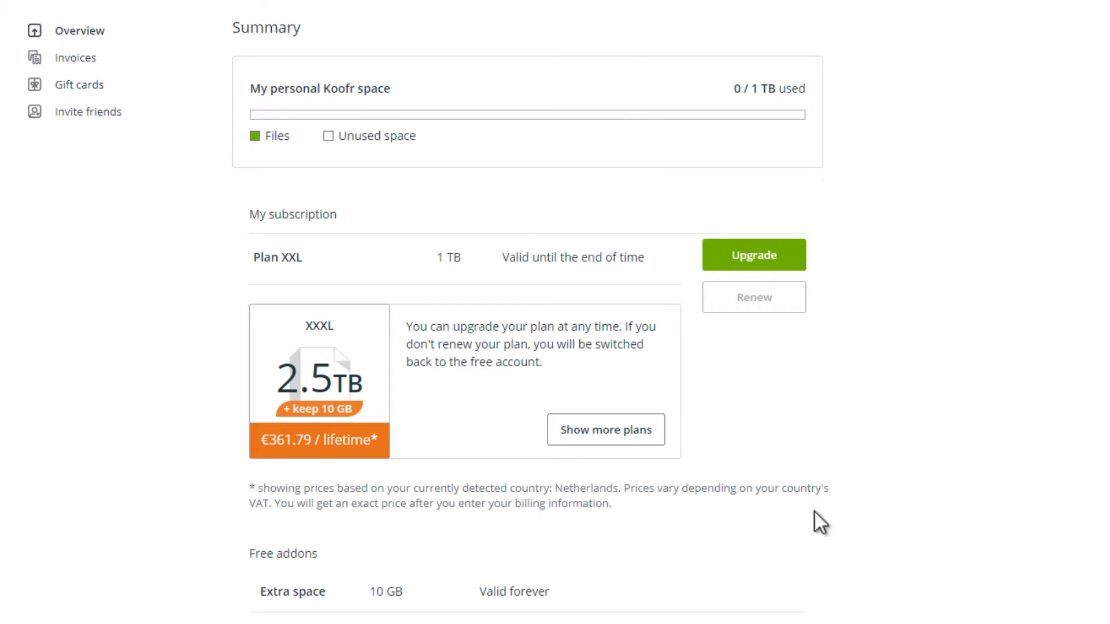
mouse_move(573, 592)
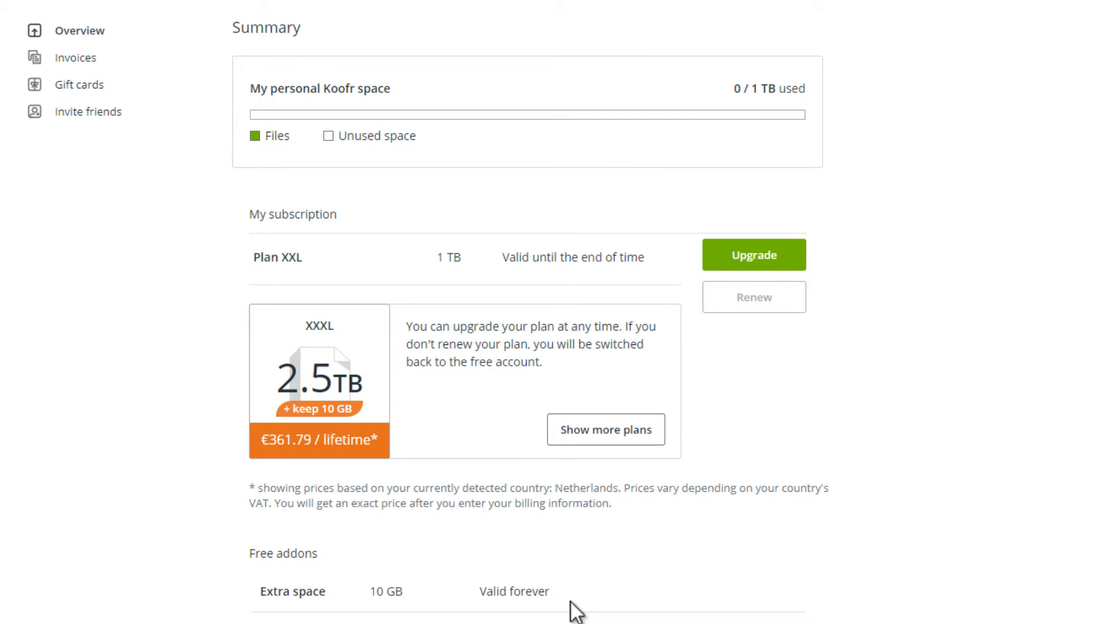
mouse_move(562, 616)
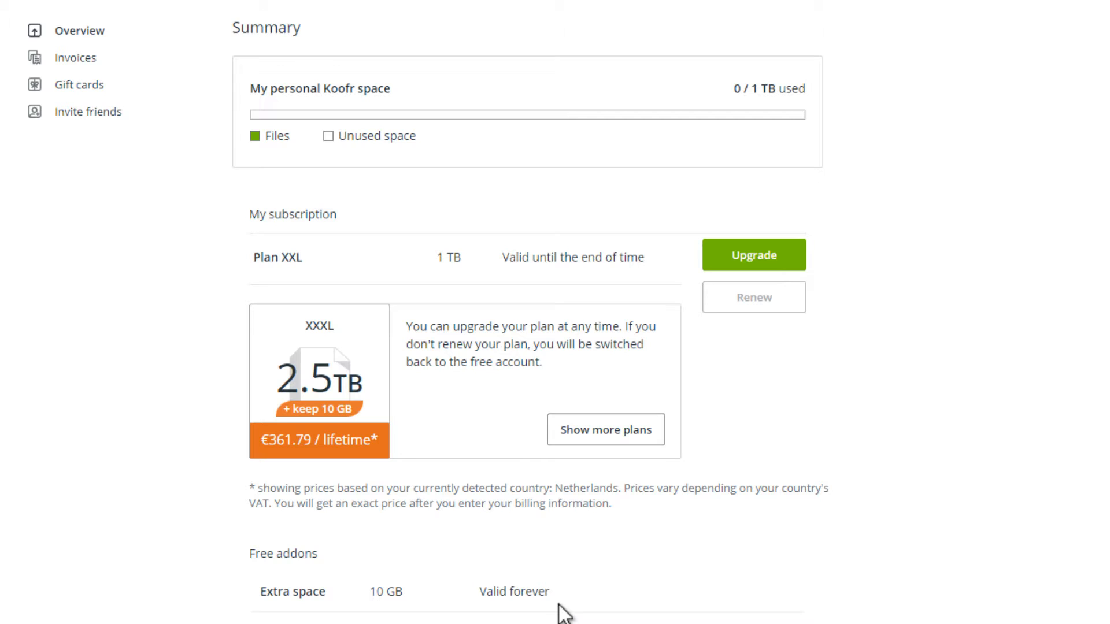
mouse_move(800, 525)
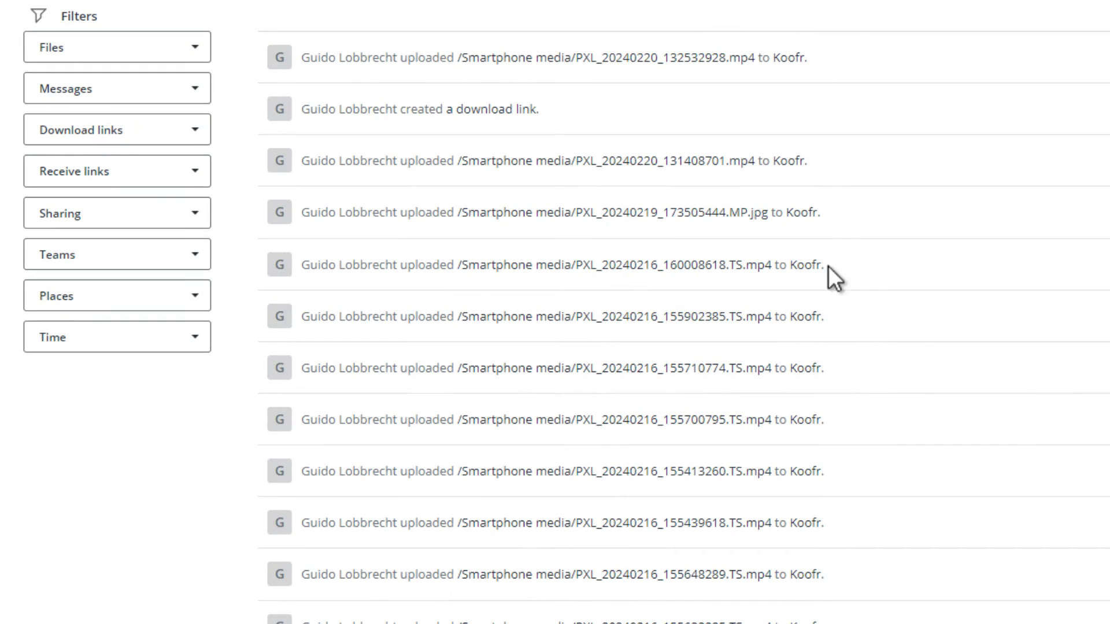
mouse_move(1057, 26)
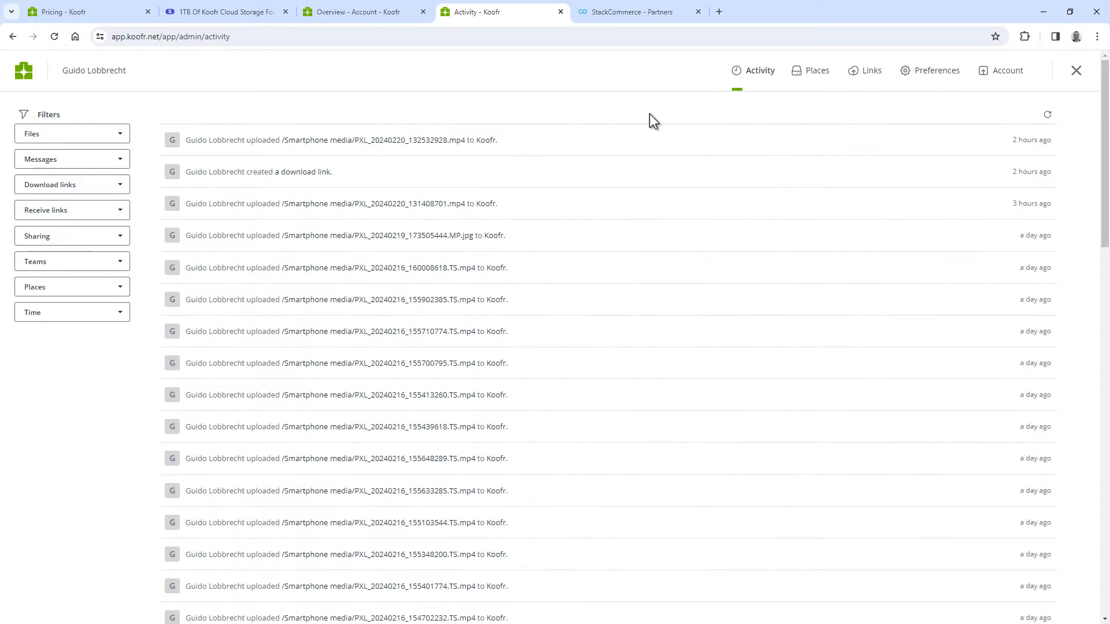
mouse_move(686, 121)
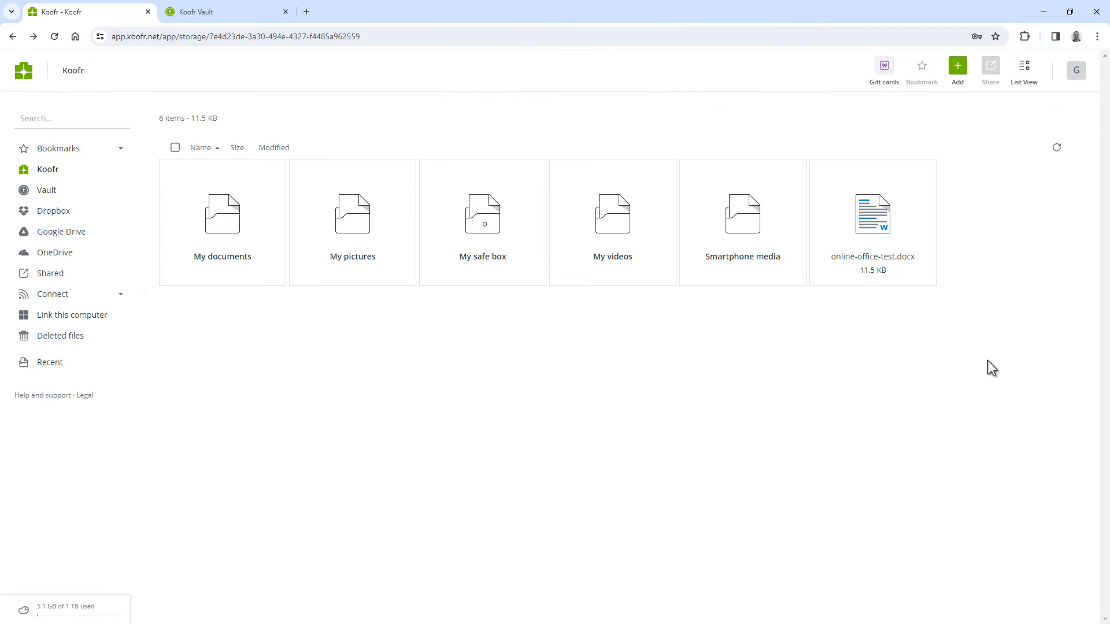
Add 's.' so online-office-test.docx ends with 'Yes.' and autosaves to Koofr.
double_click(872, 213)
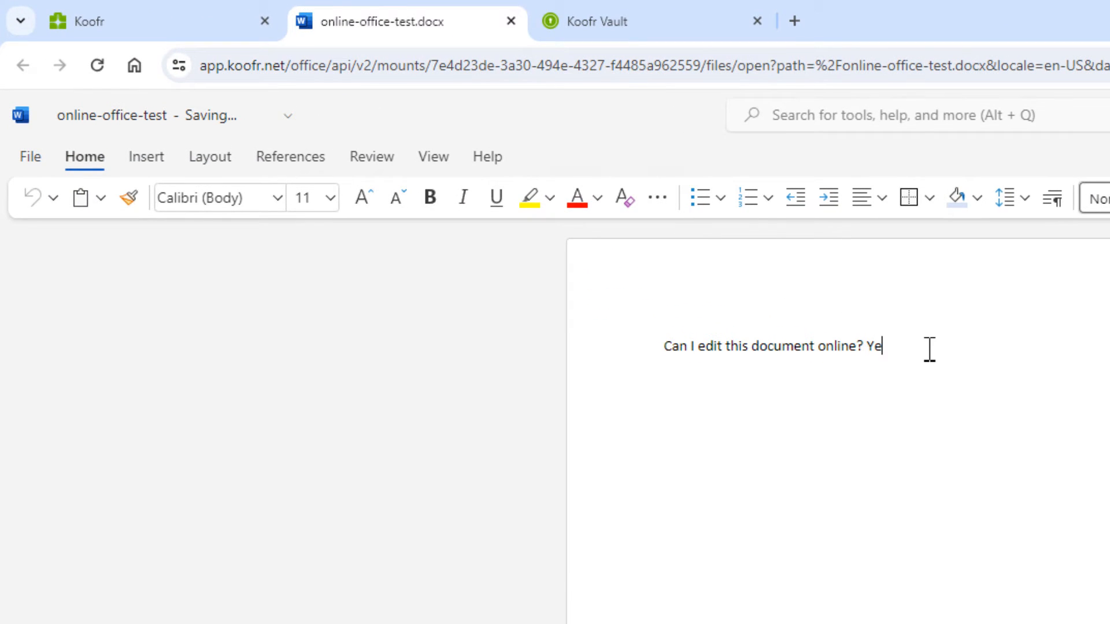
type("s.")
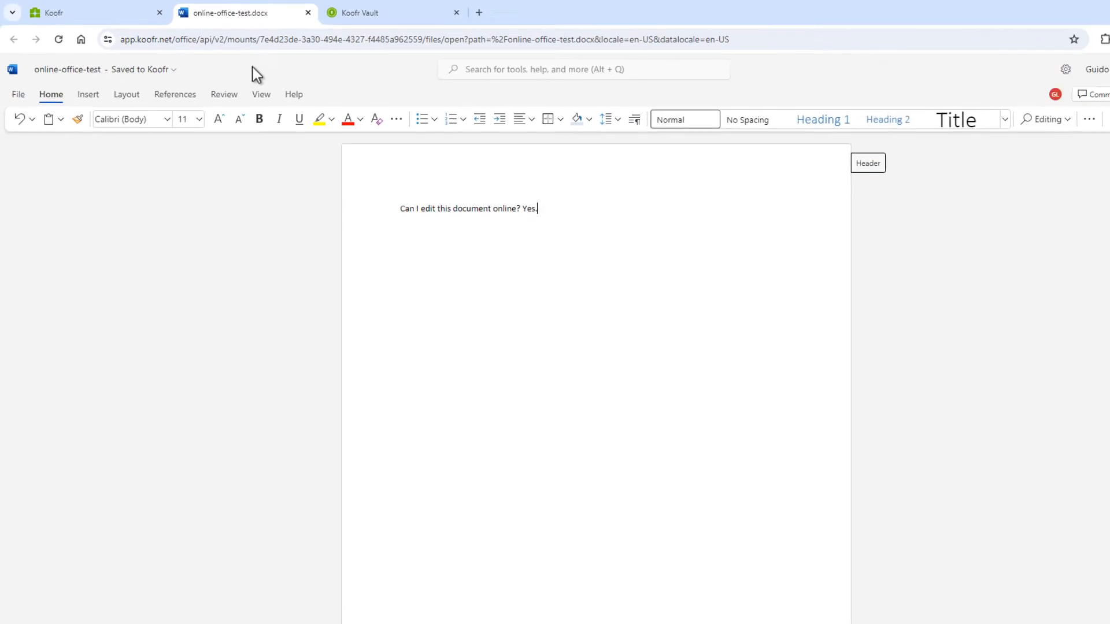
left_click(358, 12)
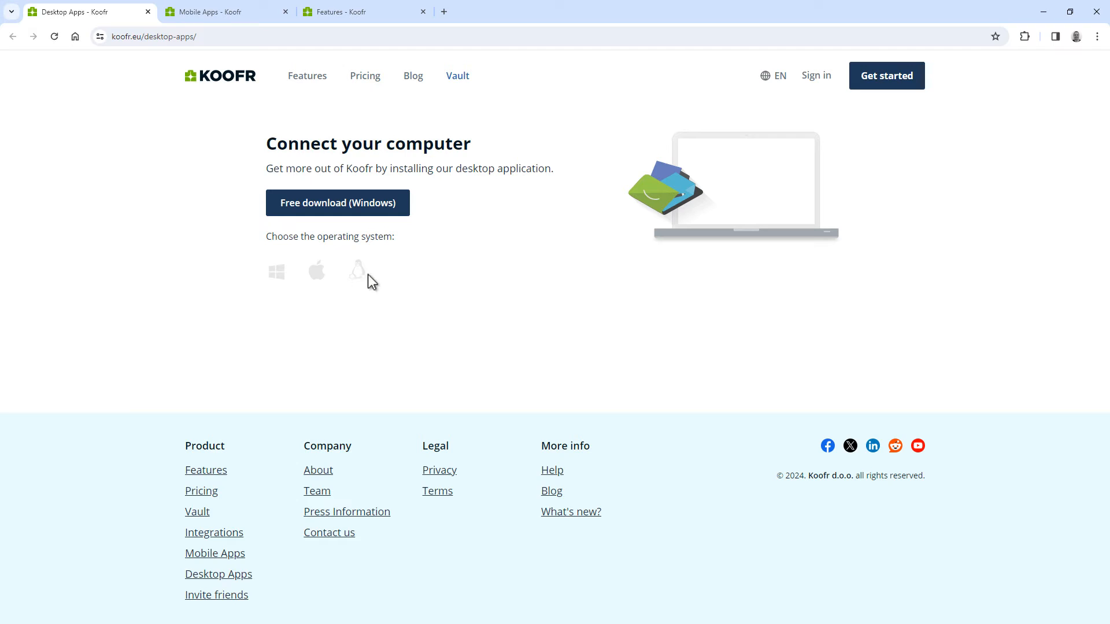
View Koofr's mobile apps page, then pCloud's lifetime plans starting at 199 EUR for 500 GB.
left_click(223, 12)
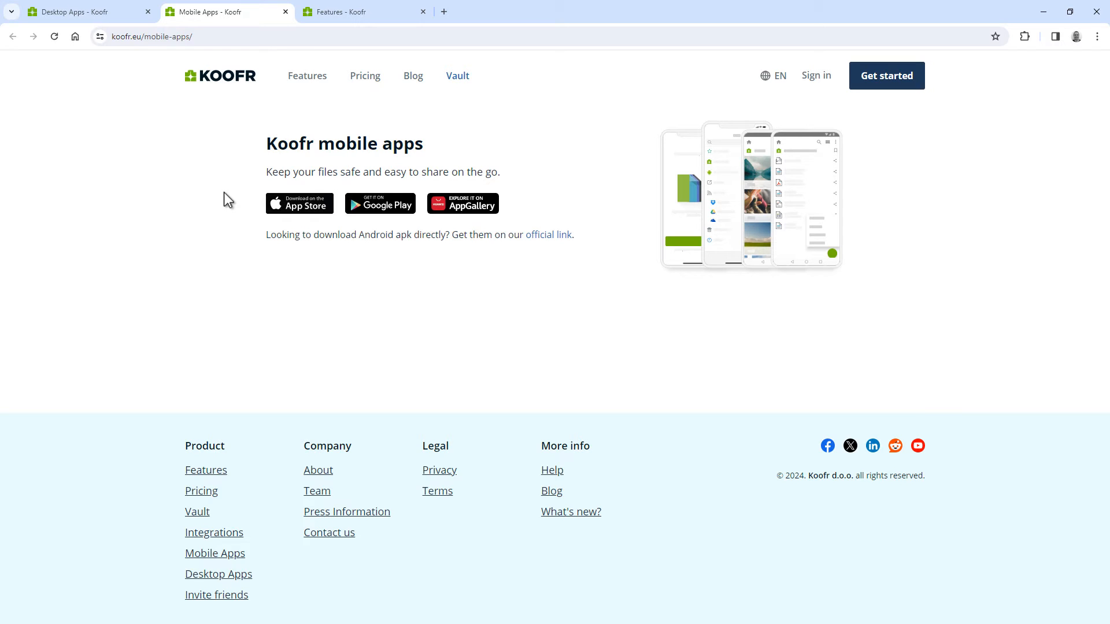
mouse_move(261, 125)
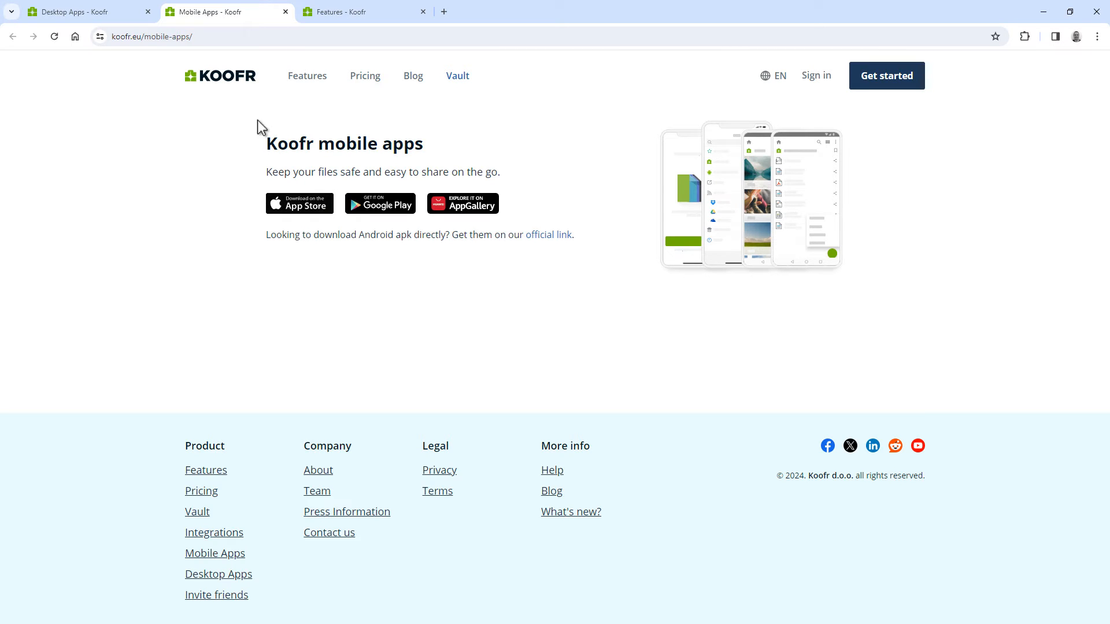
left_click(355, 12)
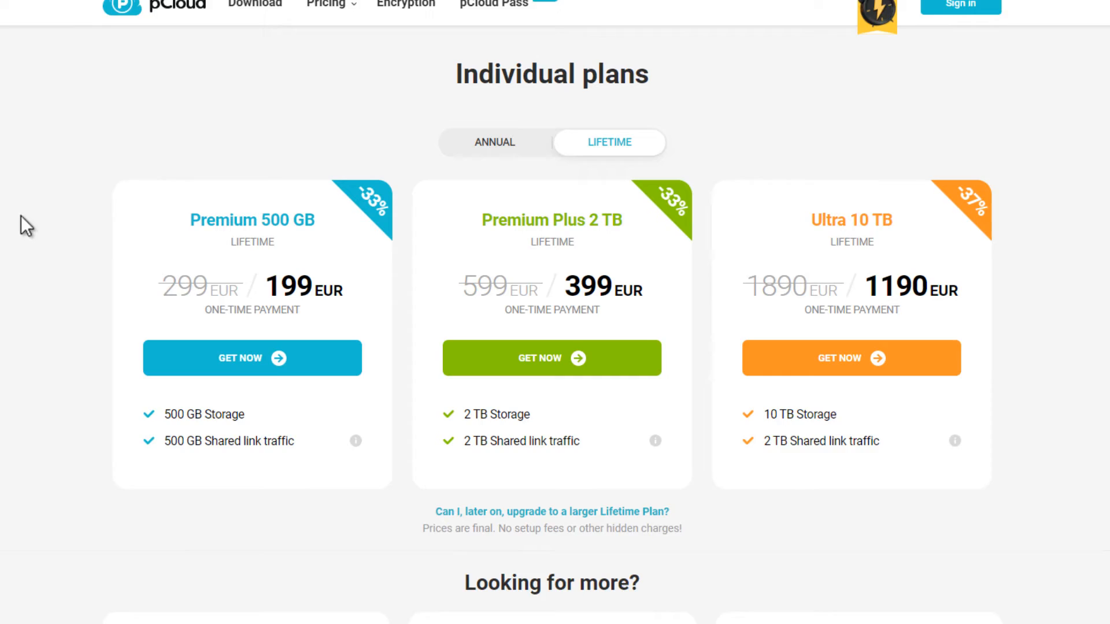
Scroll pCloud's lifetime tiers from 500 GB at 199 EUR to 10 TB at 1190 EUR.
scroll("down", 3)
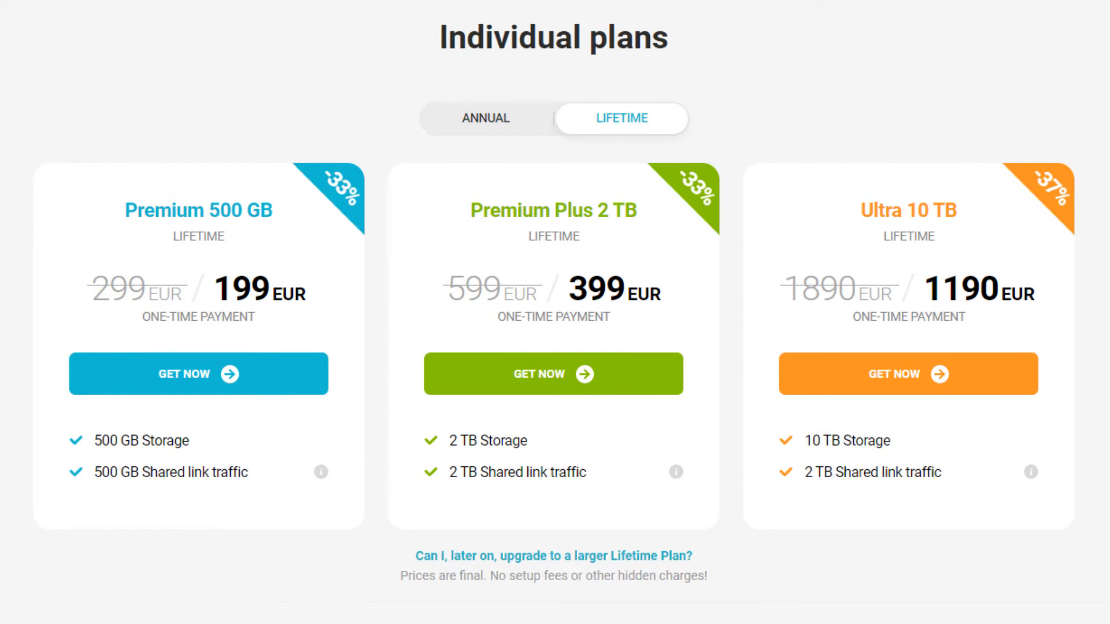
mouse_move(296, 256)
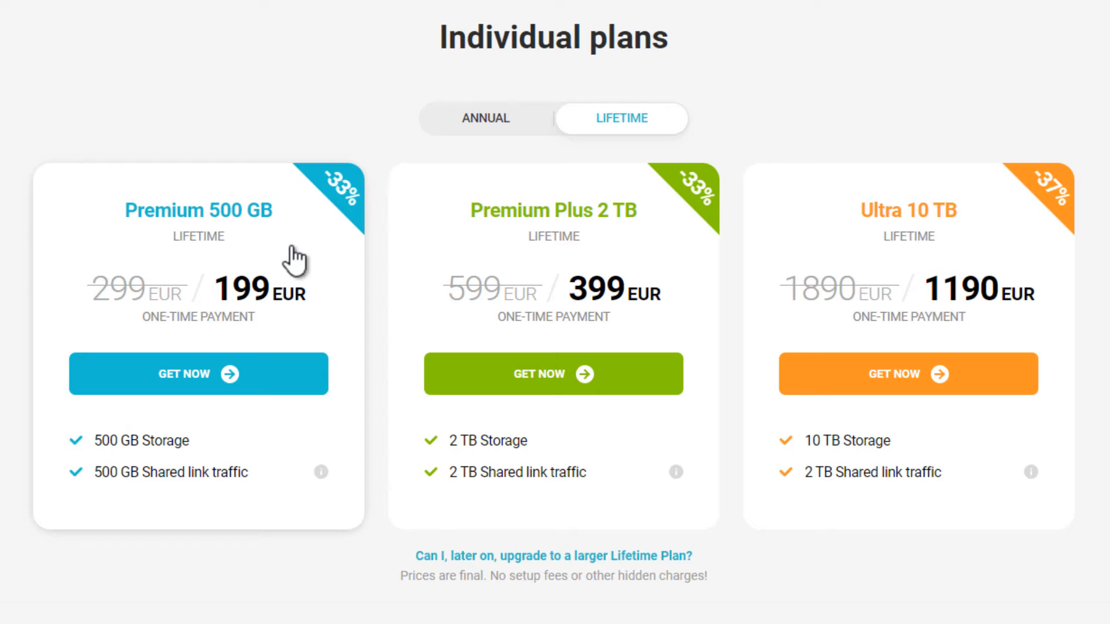
mouse_move(313, 250)
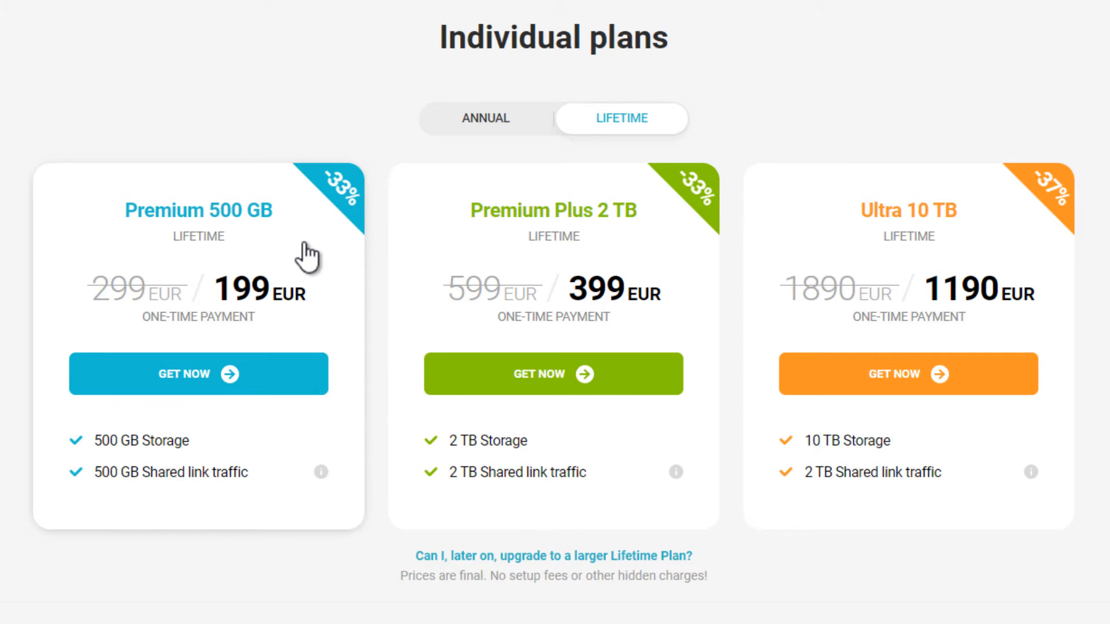
mouse_move(527, 274)
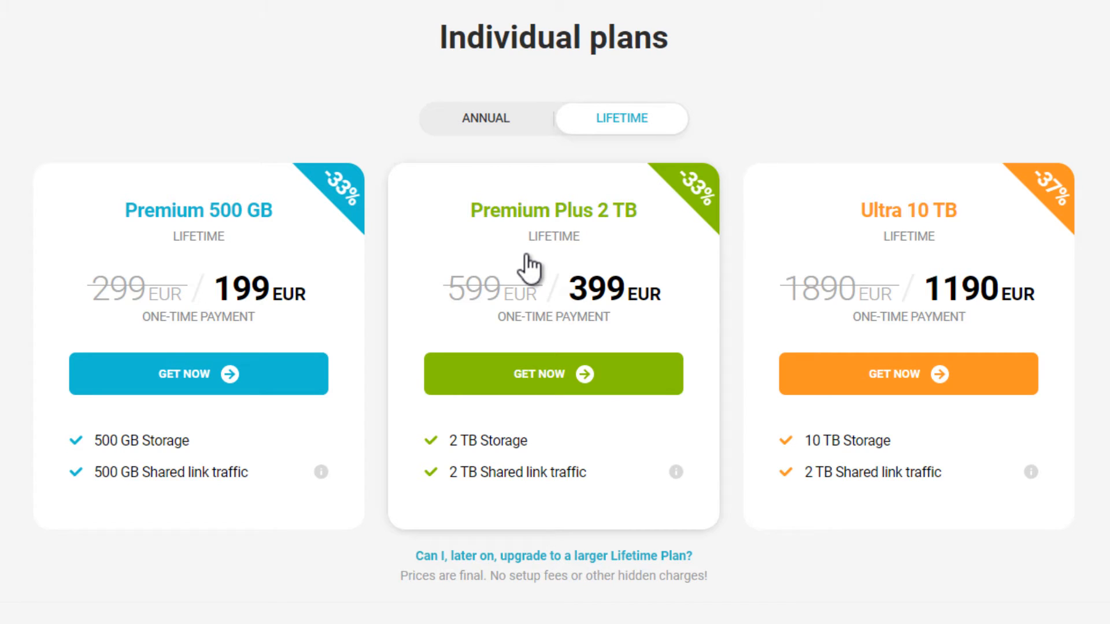
mouse_move(869, 263)
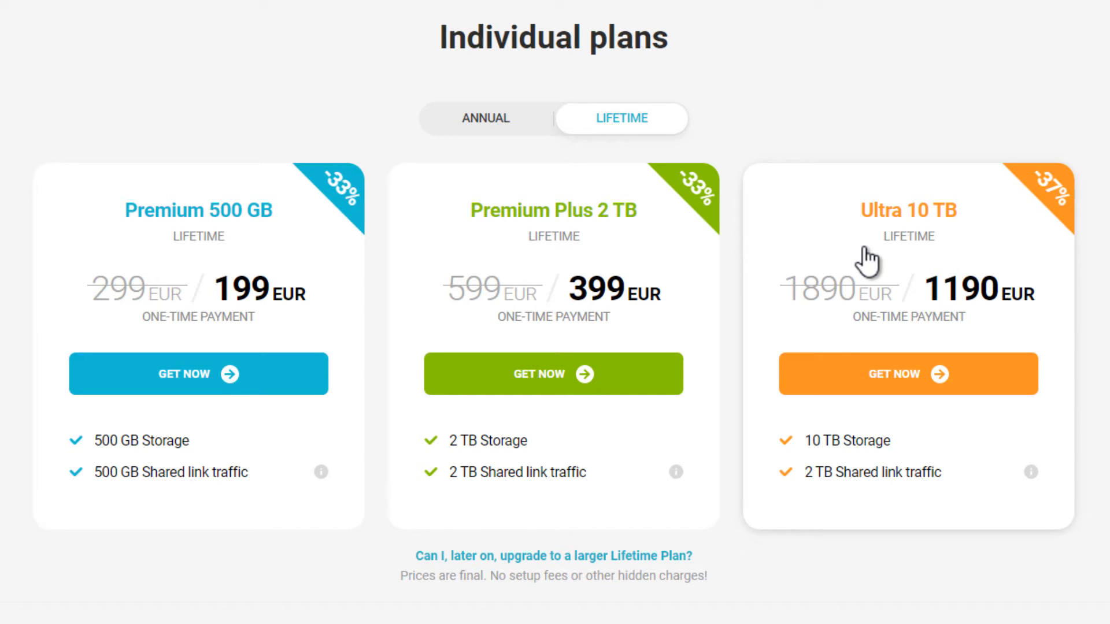
left_click(552, 556)
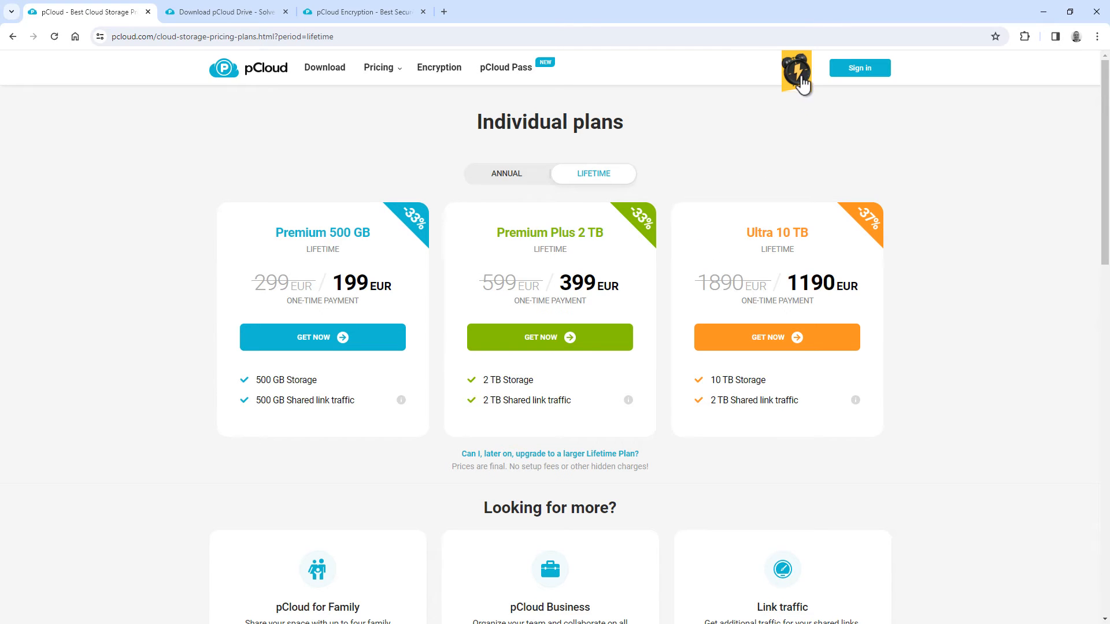
Compare pCloud's Valentine lifetime options, 100 GB and 1 TB, priced from 99 to 499 EUR.
left_click(797, 69)
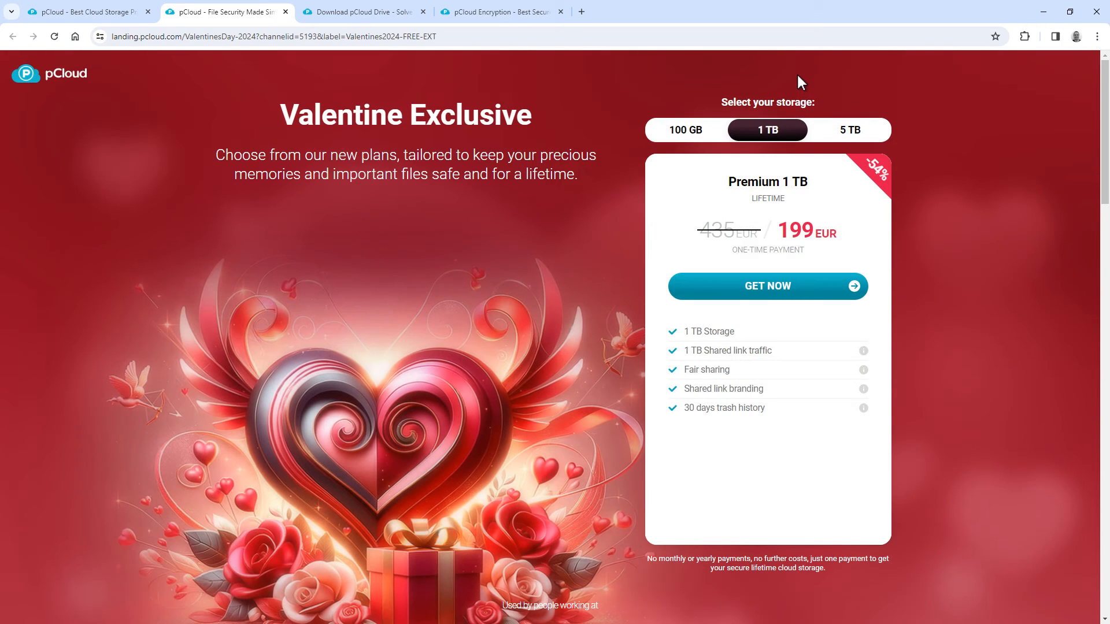
left_click(685, 130)
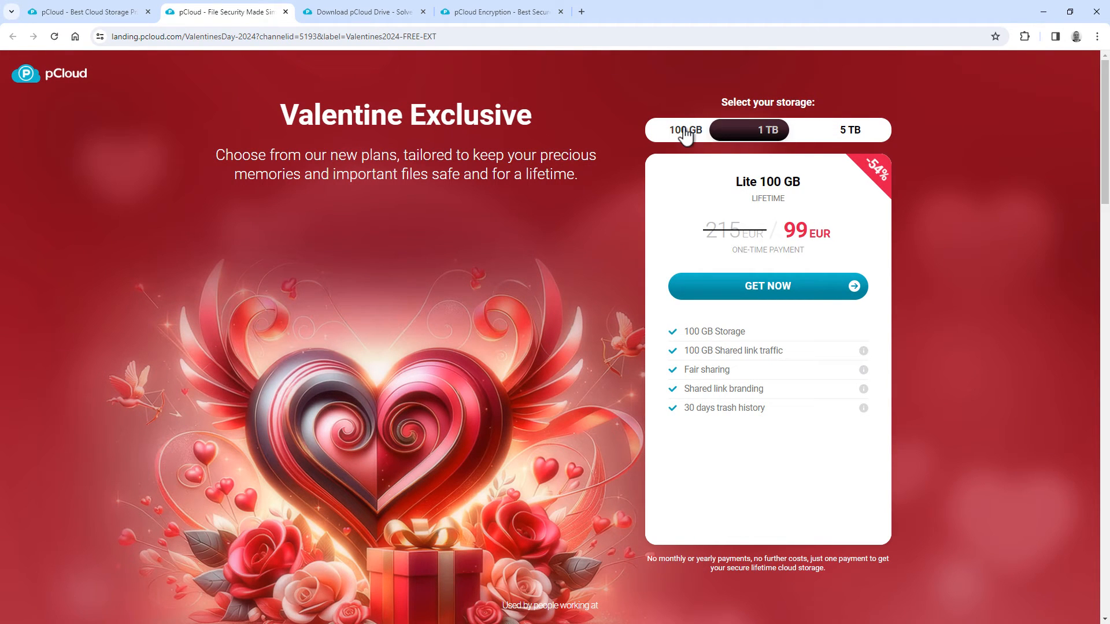
left_click(684, 130)
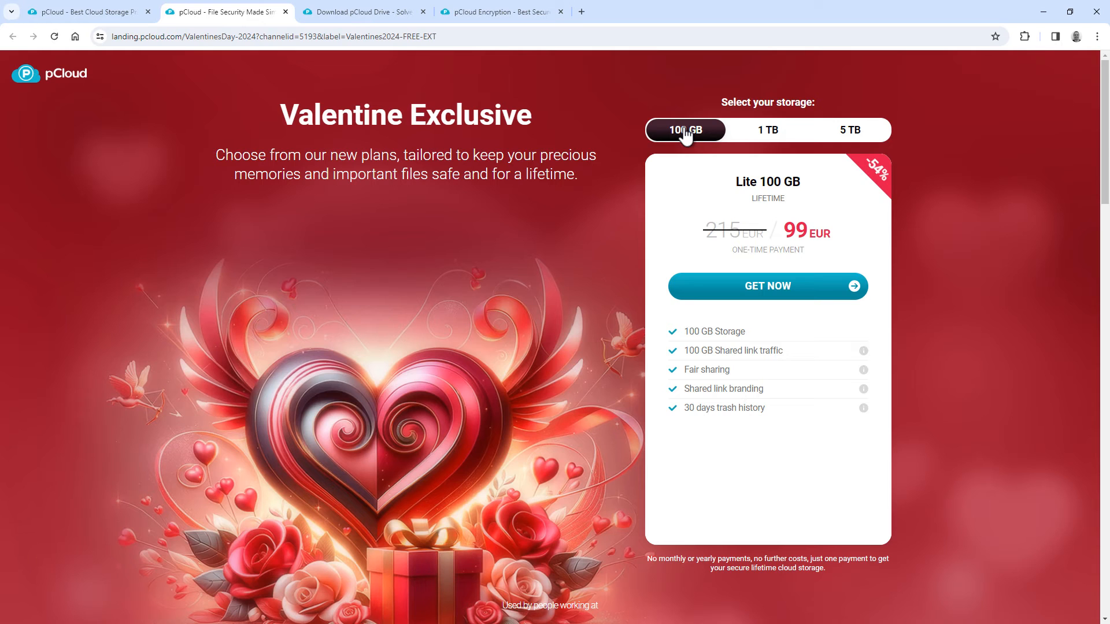
mouse_move(720, 133)
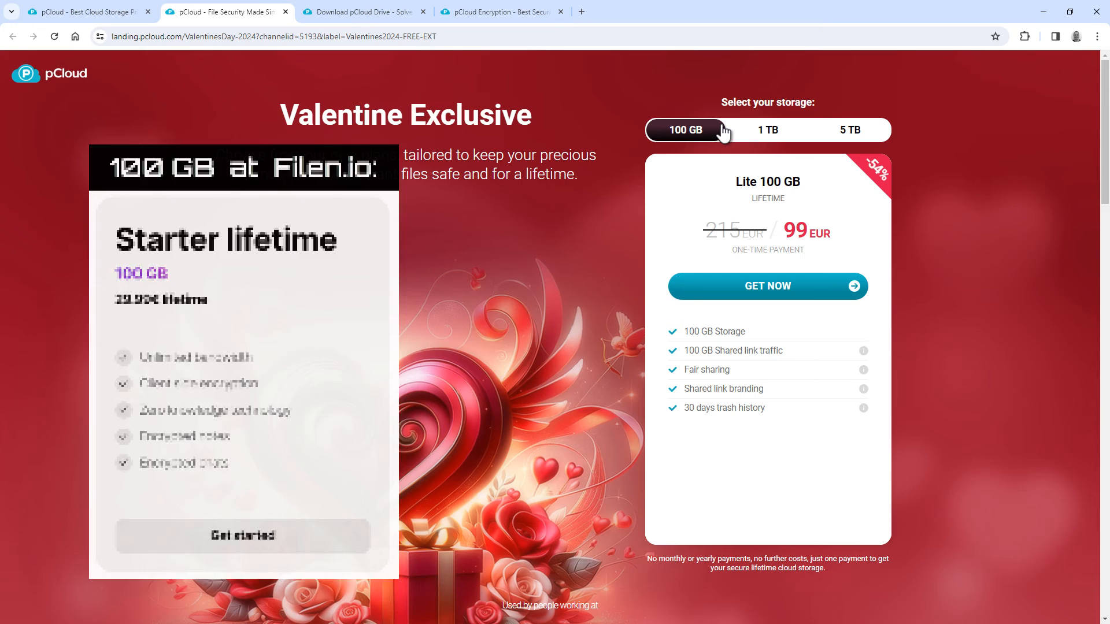
left_click(767, 129)
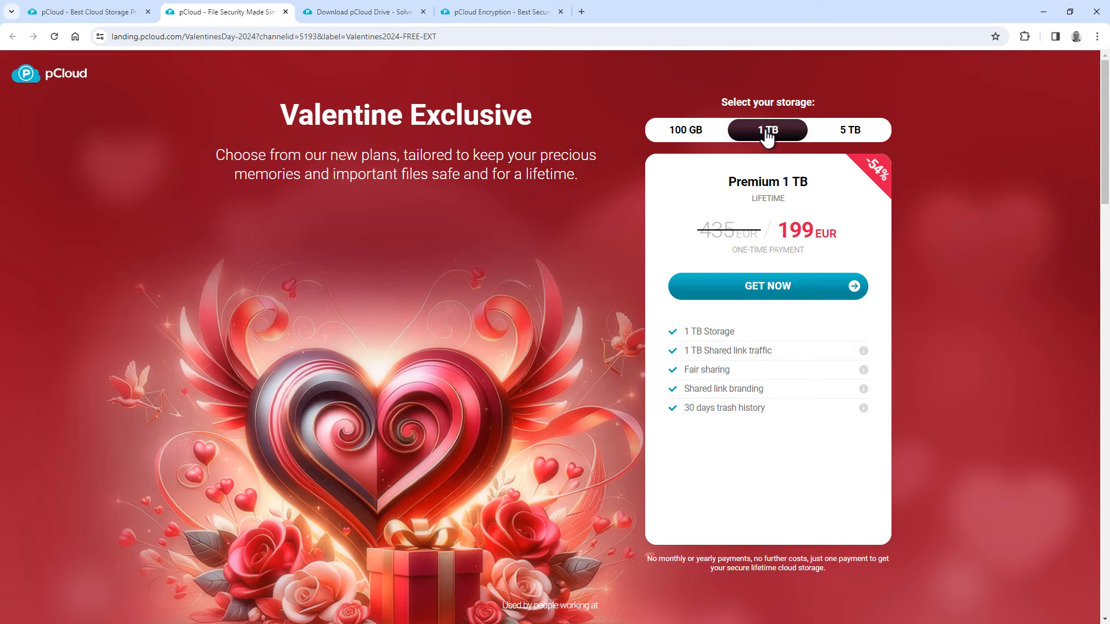
mouse_move(785, 137)
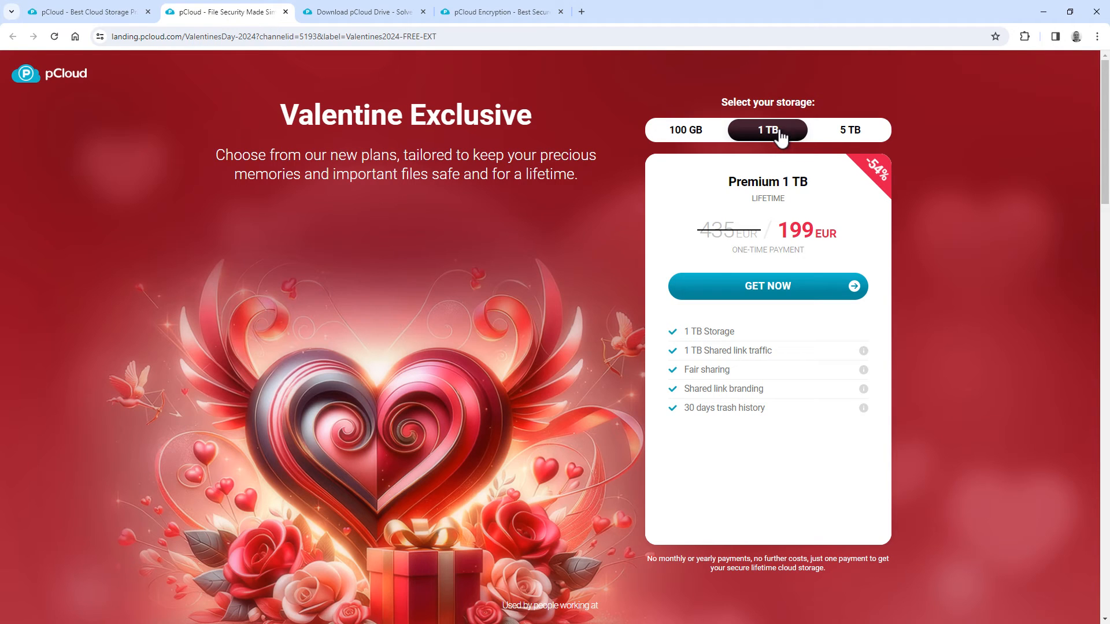
left_click(850, 130)
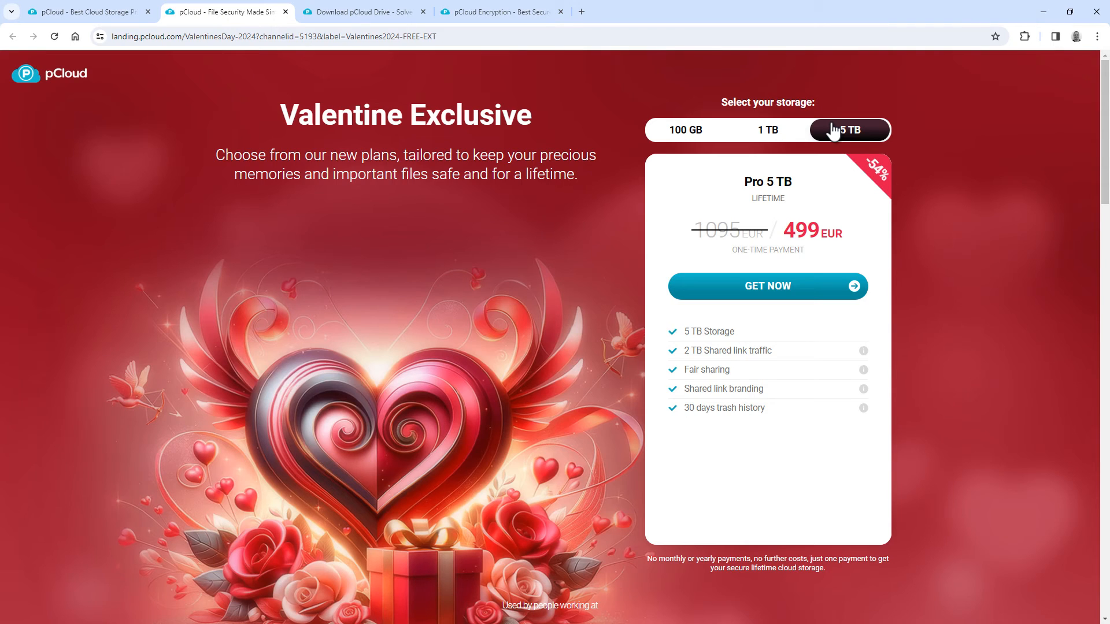
left_click(363, 12)
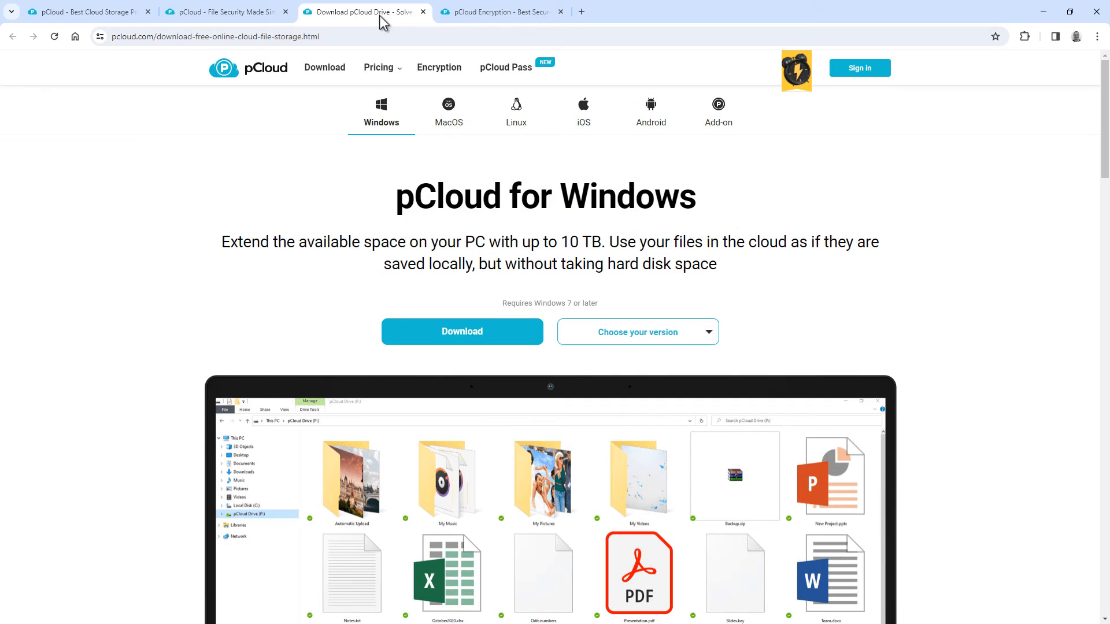
Show the pCloud app for Android, then pCloud's EU homepage with its free sign-up form.
scroll("down", 3)
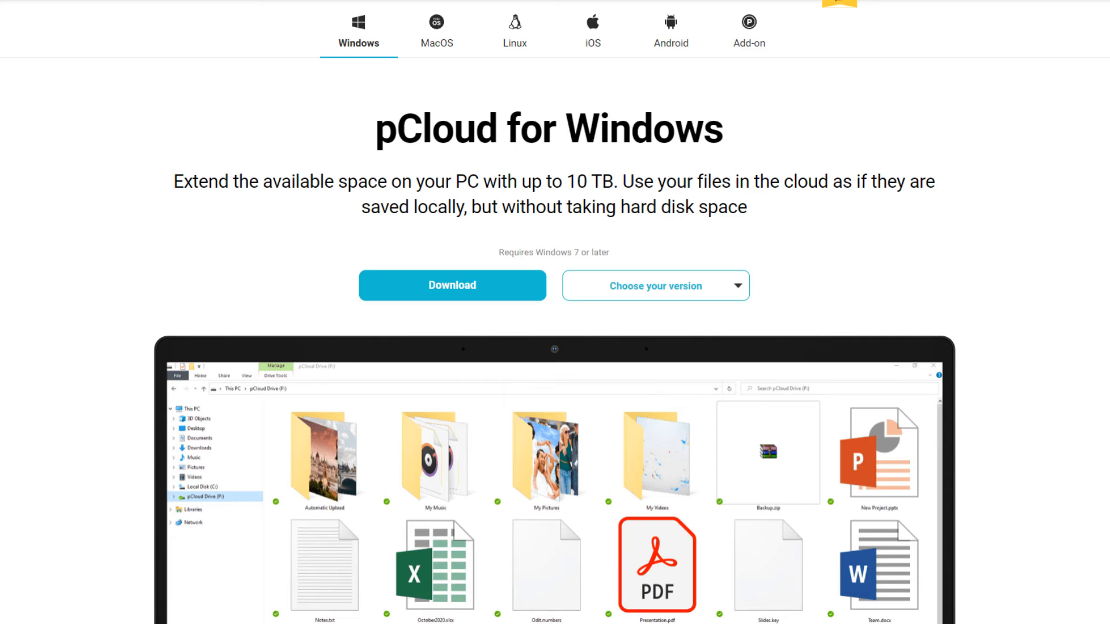
left_click(670, 28)
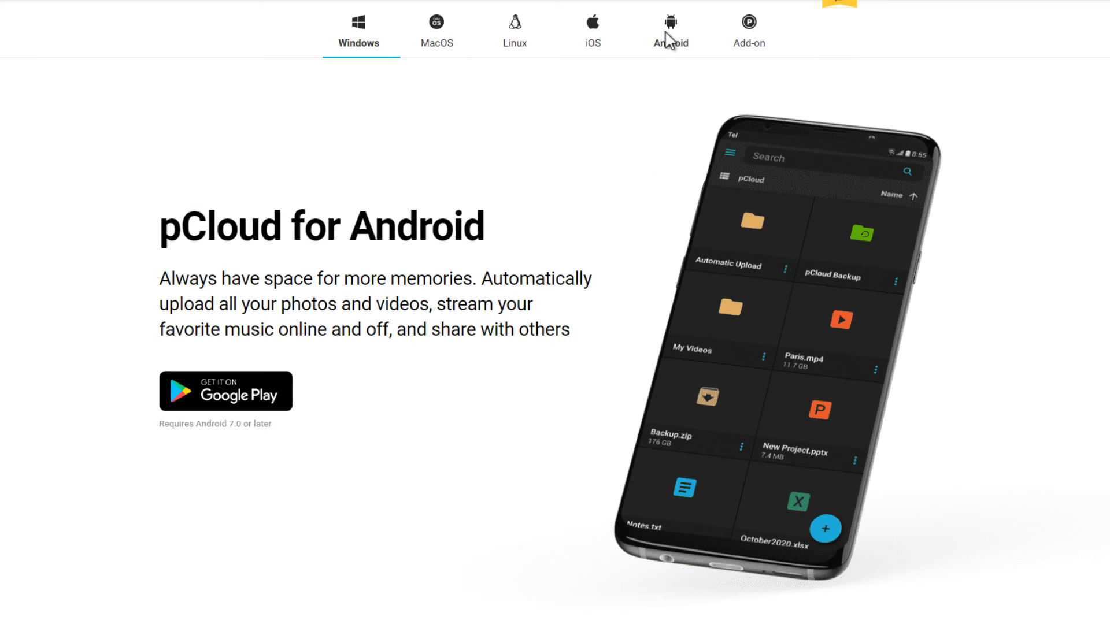
left_click(670, 29)
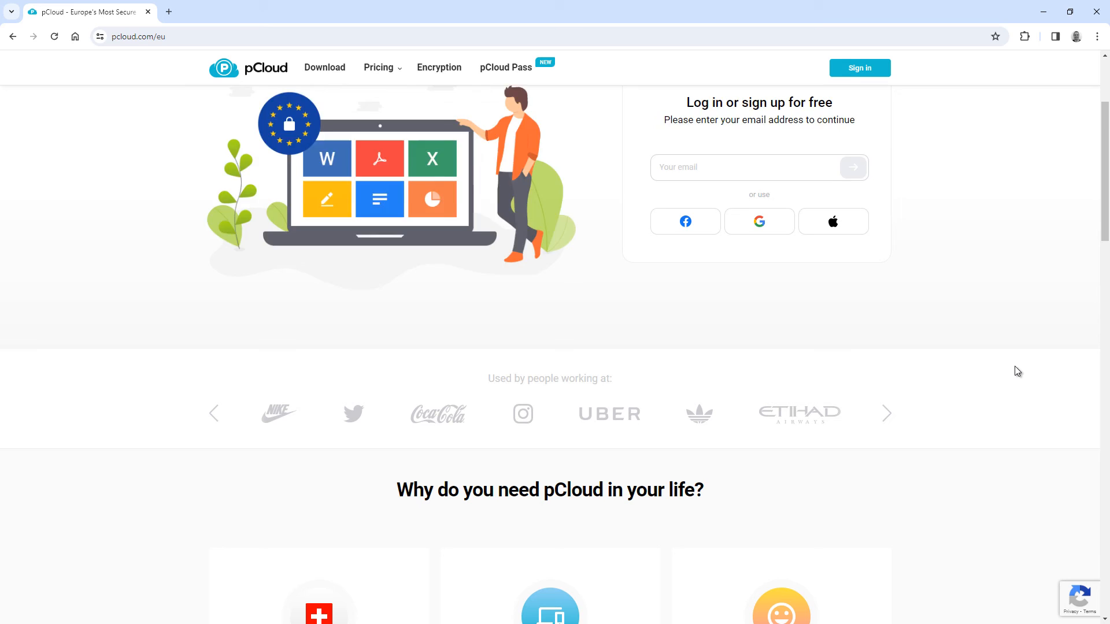
scroll("down", 3)
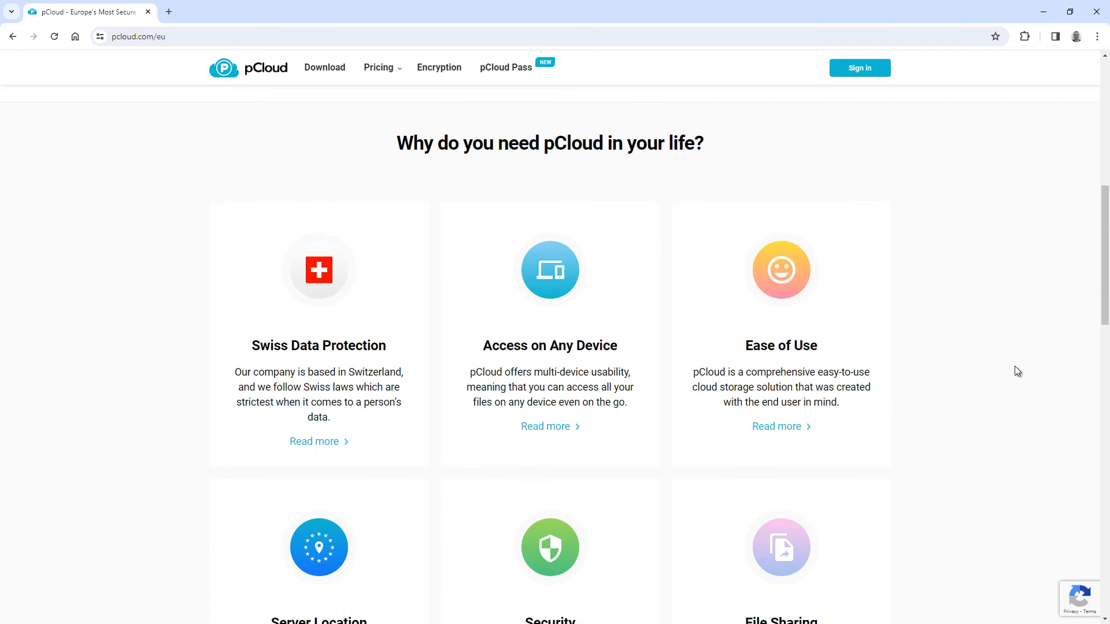
scroll("down", 3)
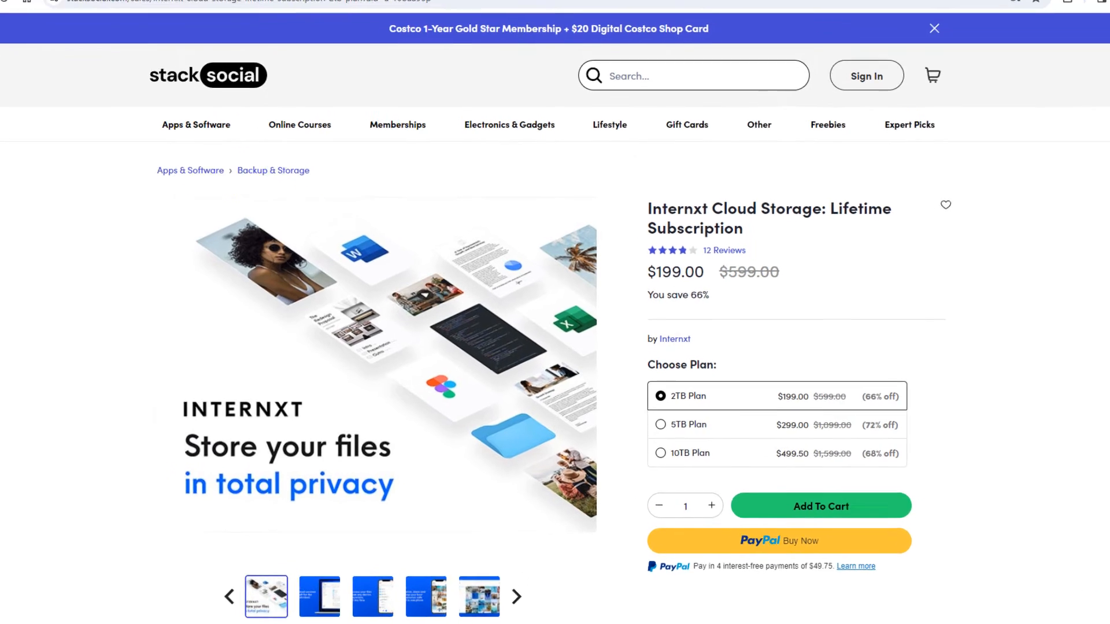
Review StackSocial's Internxt 2, 5 and 10 TB lifetime plans, down to $0.05/GB.
scroll("down", 3)
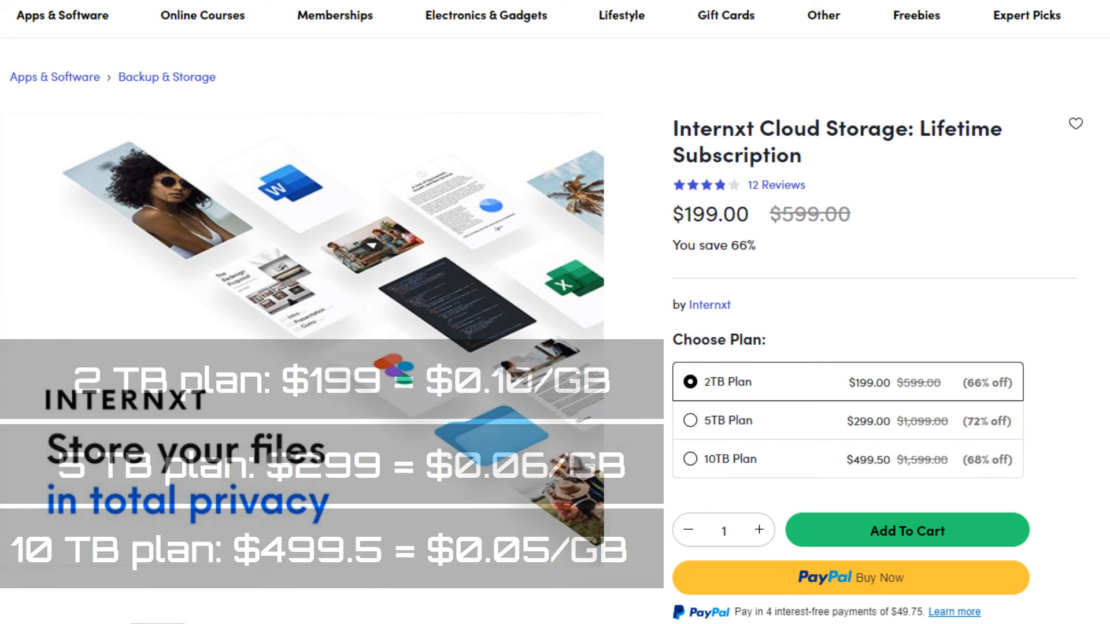
left_click(360, 12)
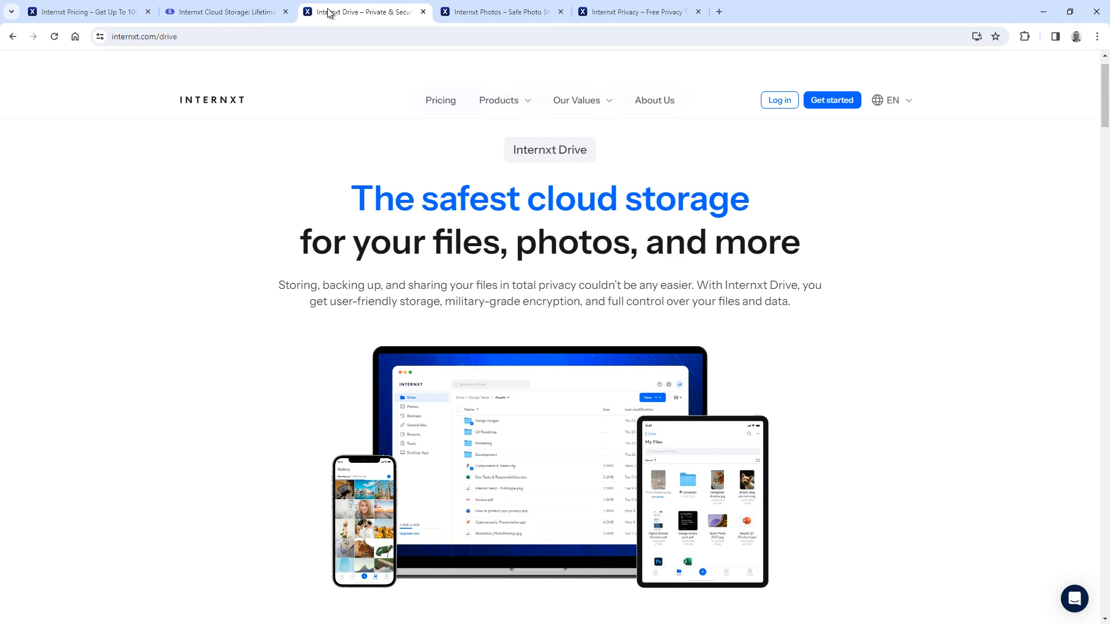
Scroll through Internxt's Drive page on devices and downloads, then its privacy page.
scroll("down", 3)
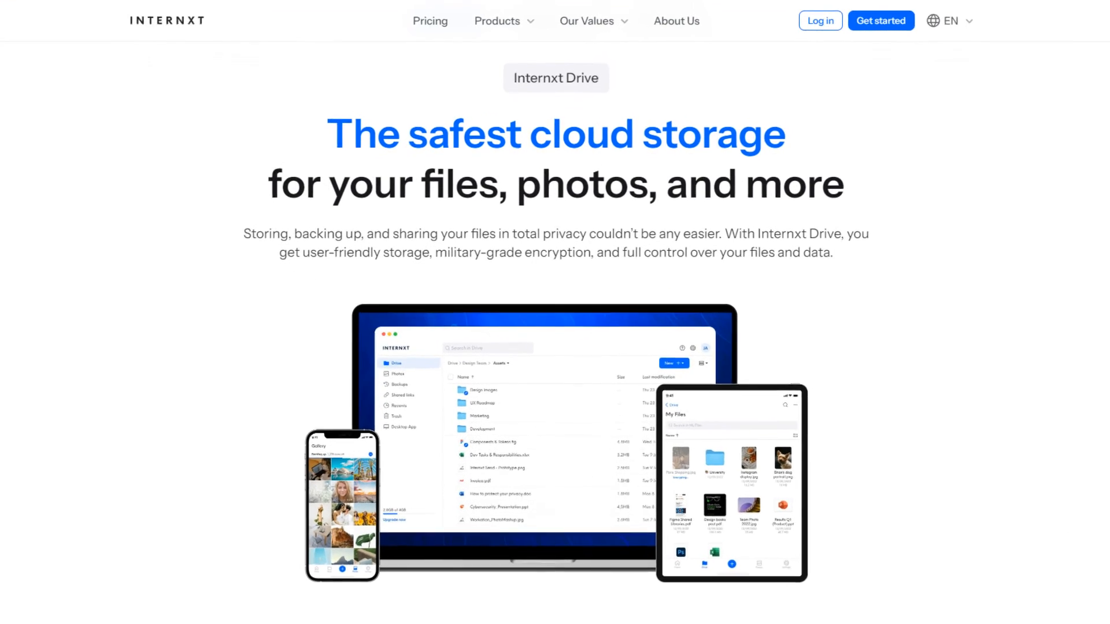
scroll("down", 3)
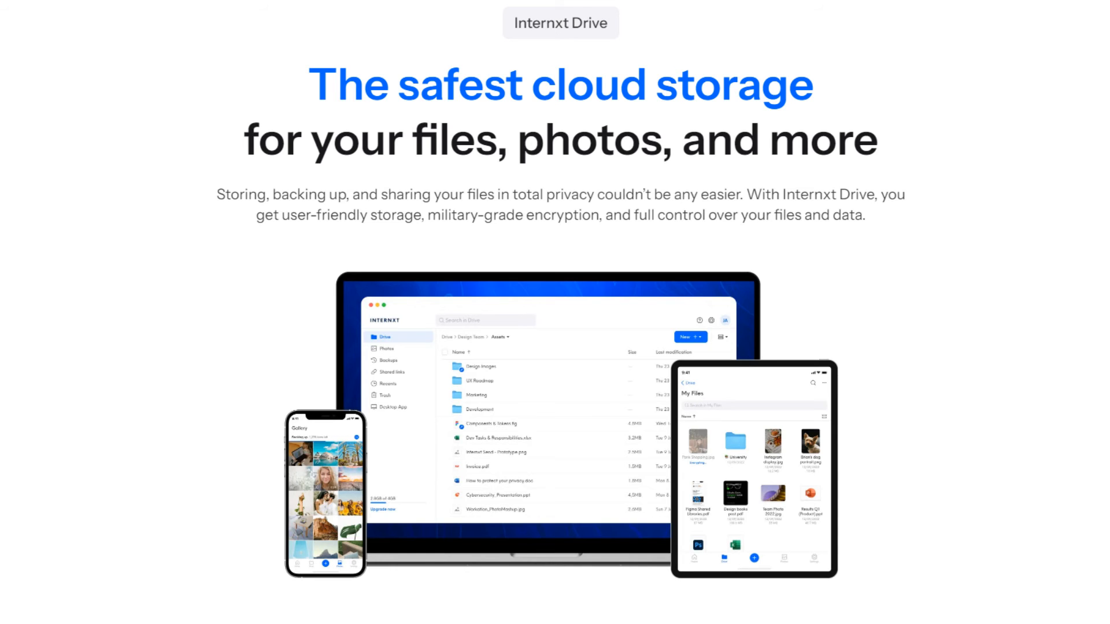
scroll("down", 3)
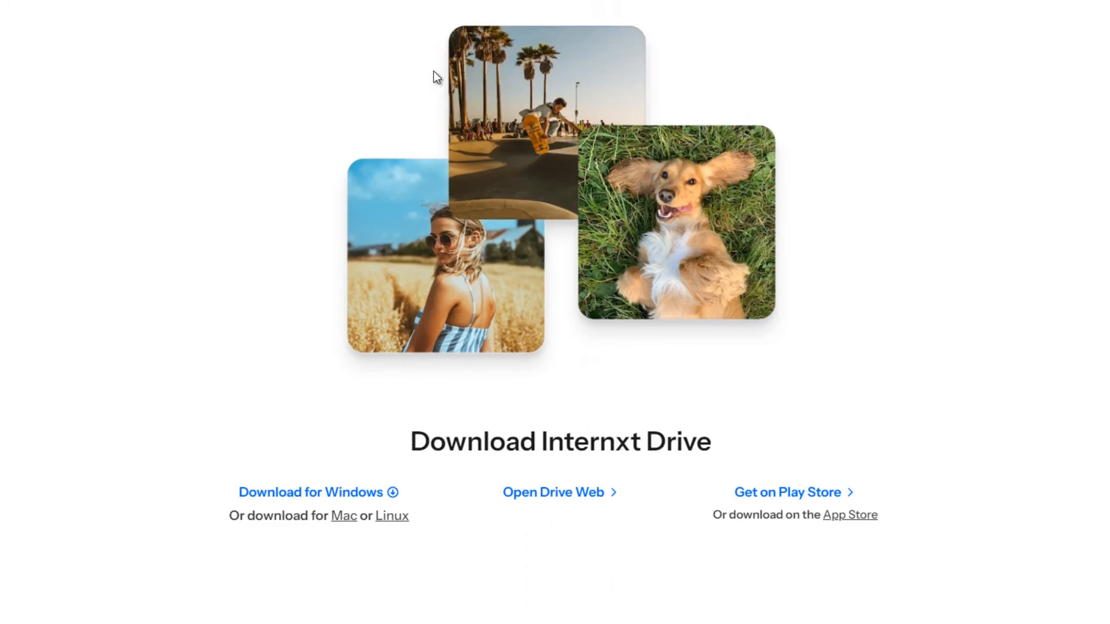
scroll("down", 3)
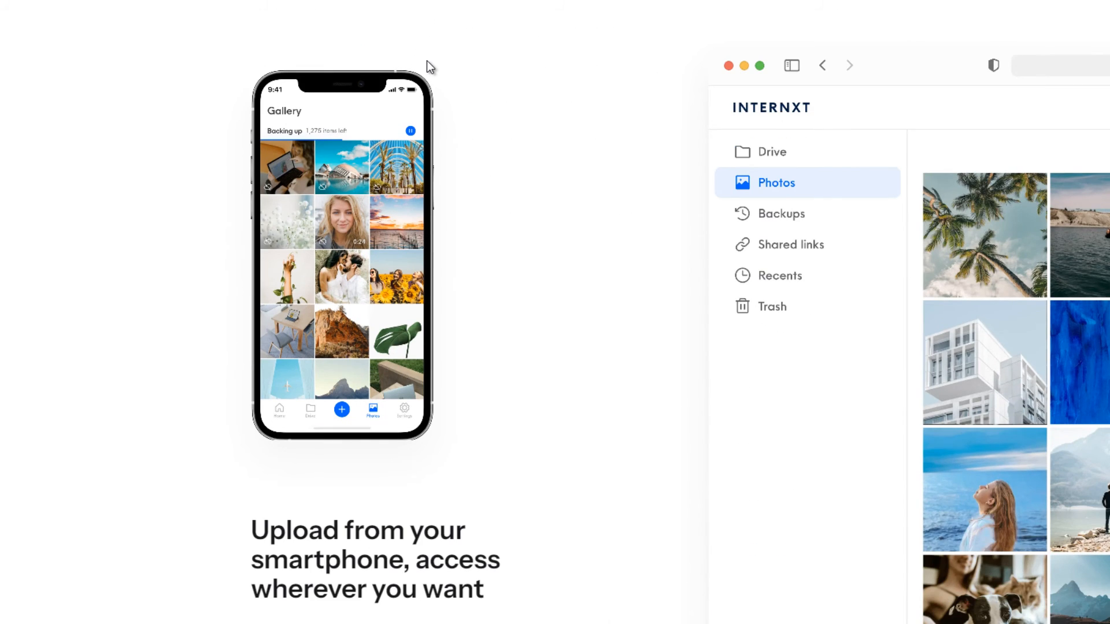
scroll("down", 3)
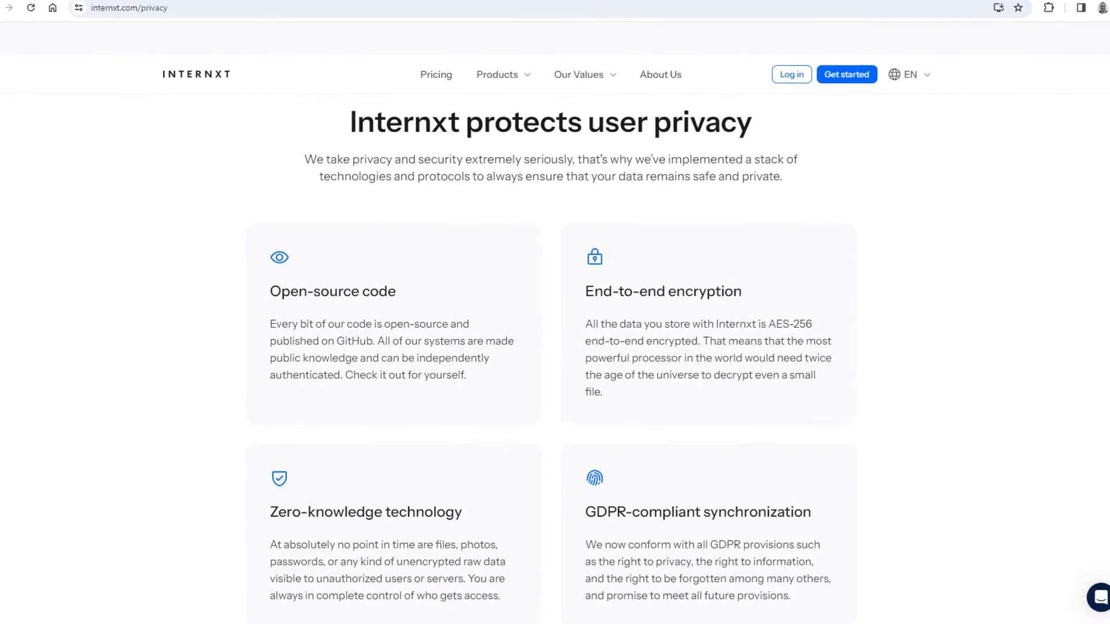
scroll("down", 3)
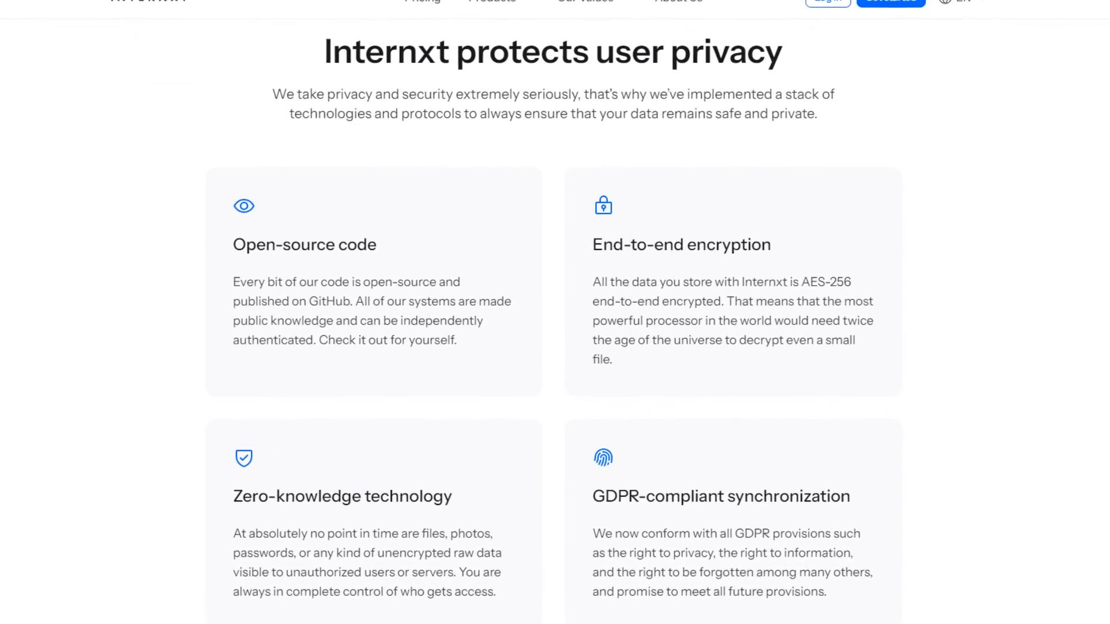
scroll("down", 3)
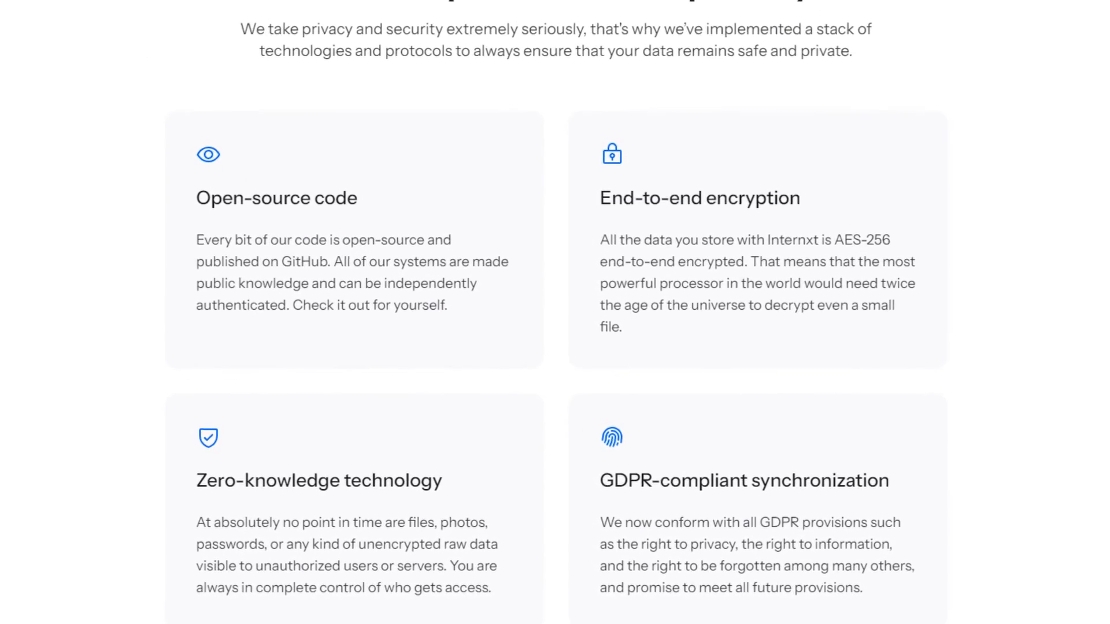
scroll("down", 3)
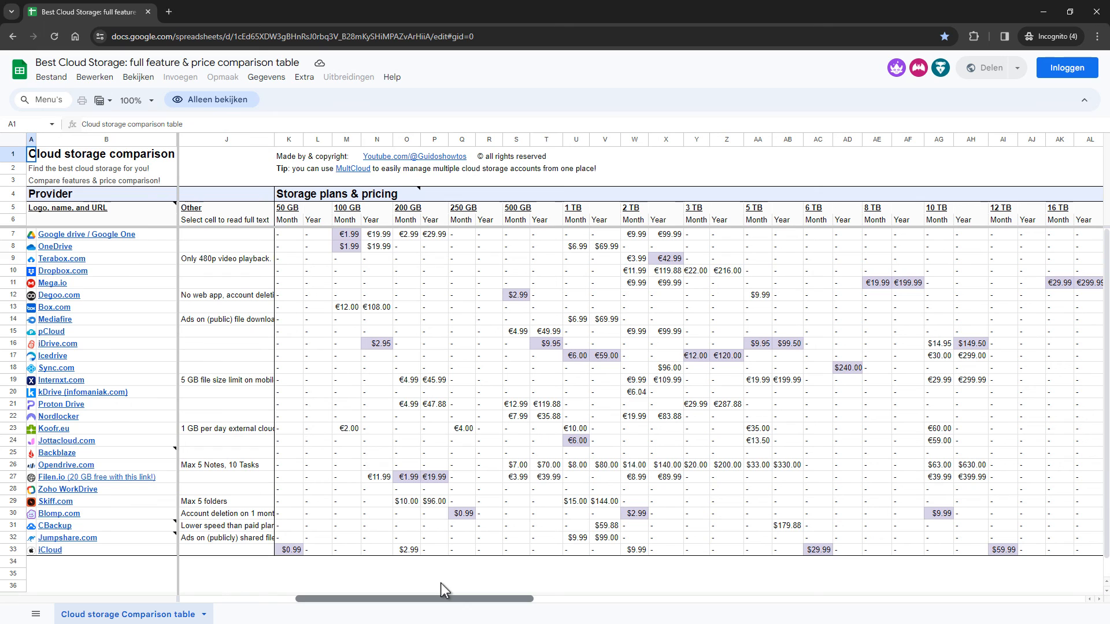
Scroll the sheet to Lifetime plans and Features, view Internxt's file-sharing blog, then return.
scroll("right", 3)
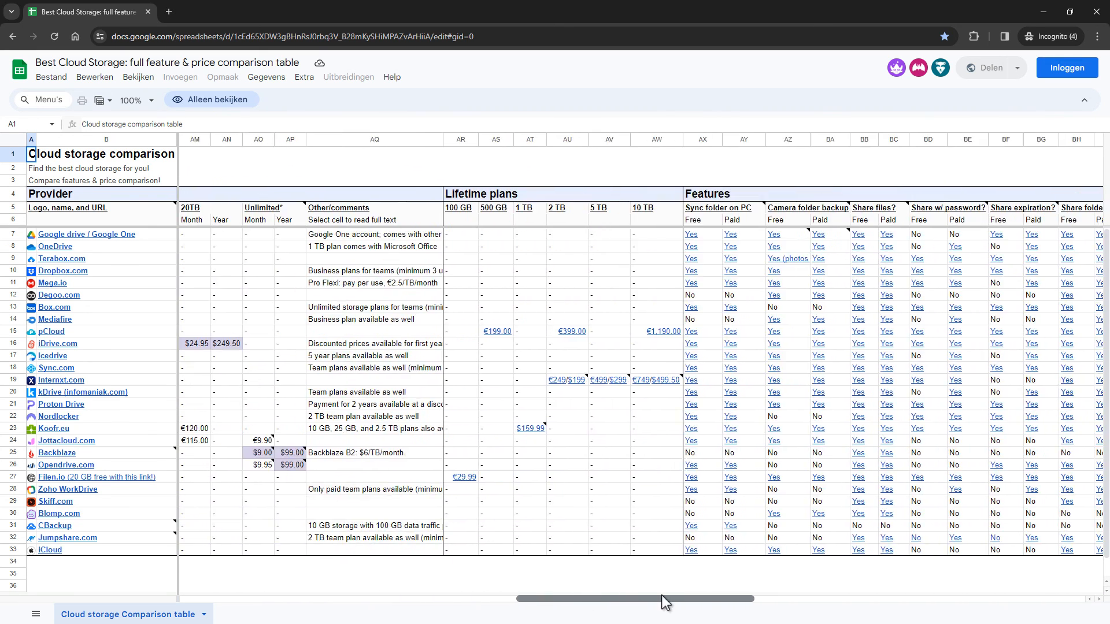
scroll("right", 3)
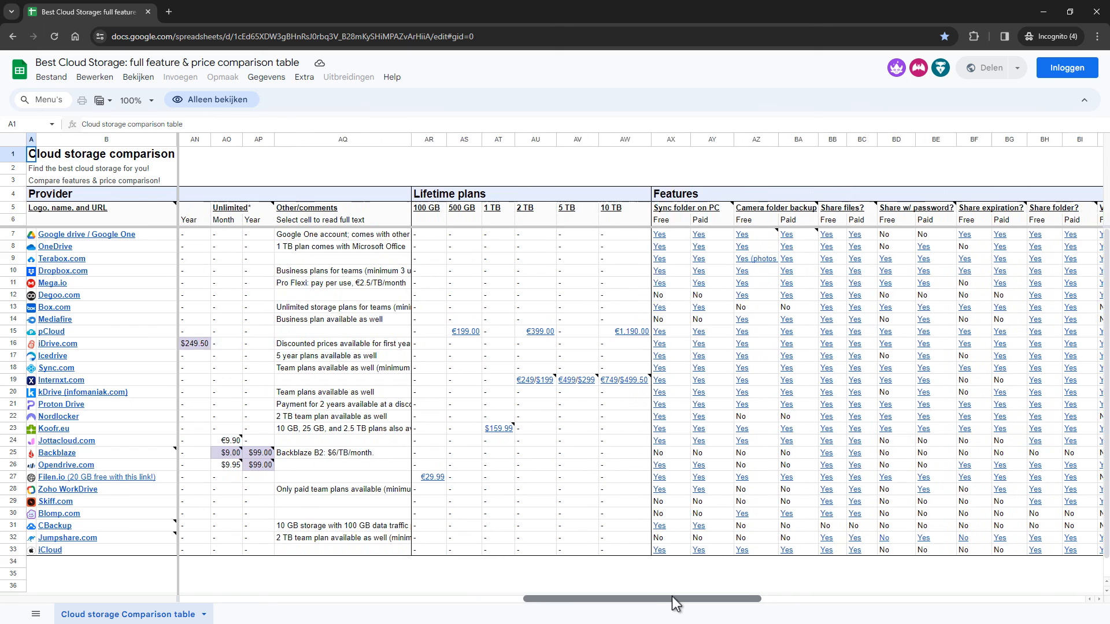
scroll("right", 3)
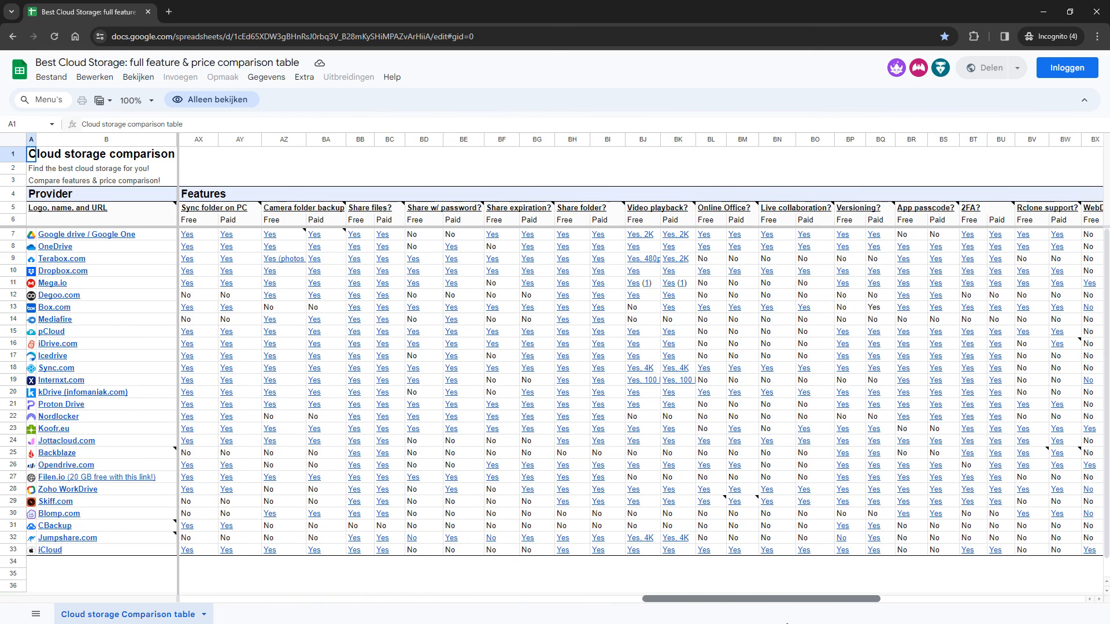
mouse_move(355, 390)
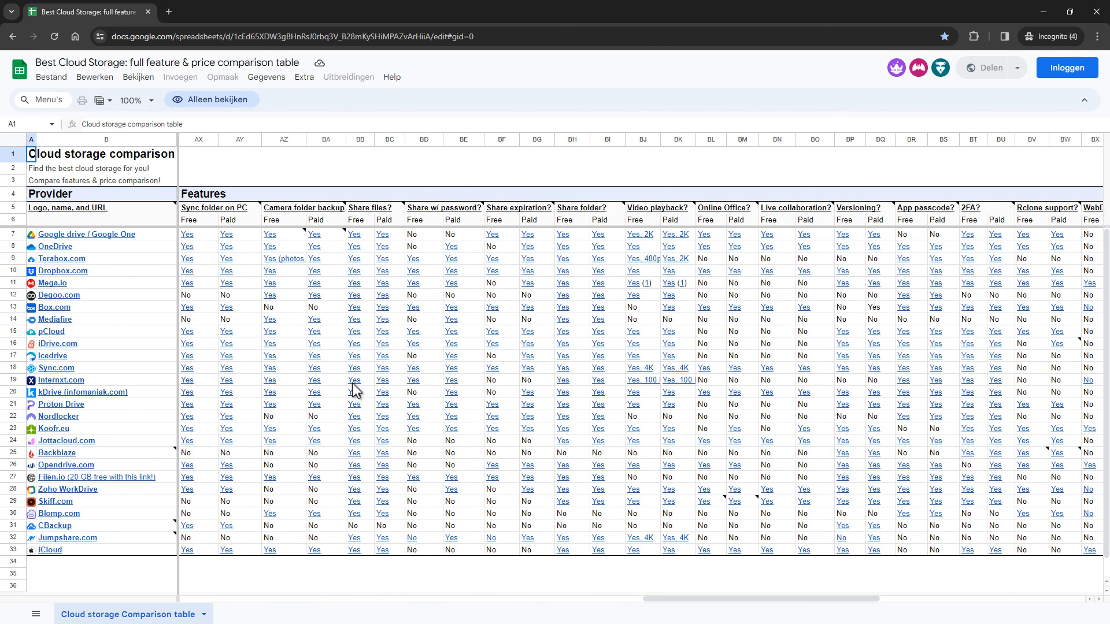
mouse_move(354, 392)
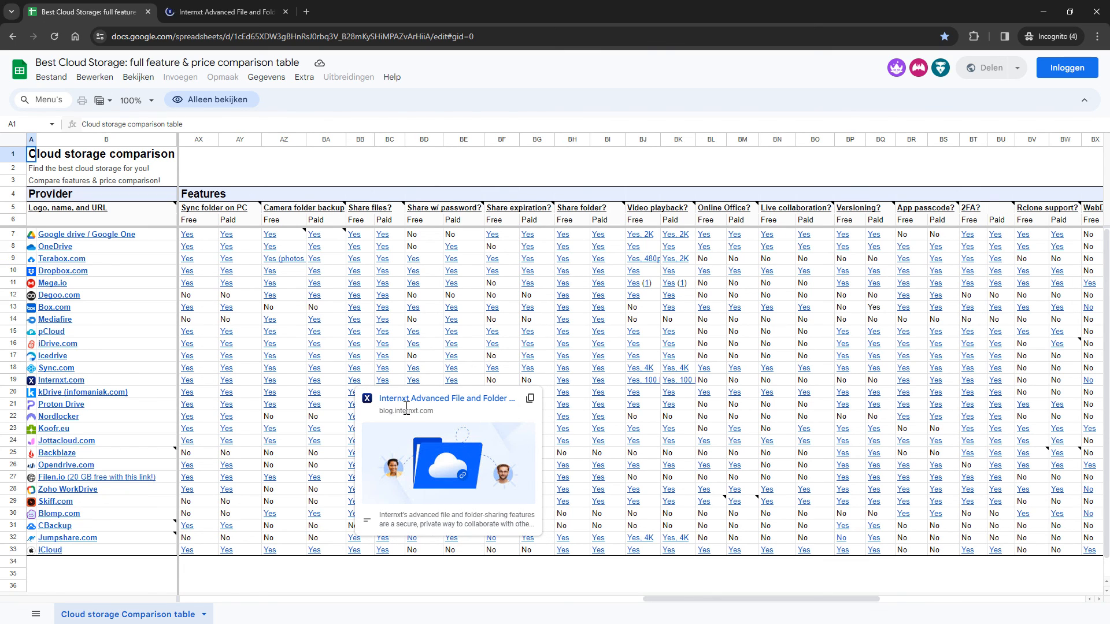
mouse_move(251, 24)
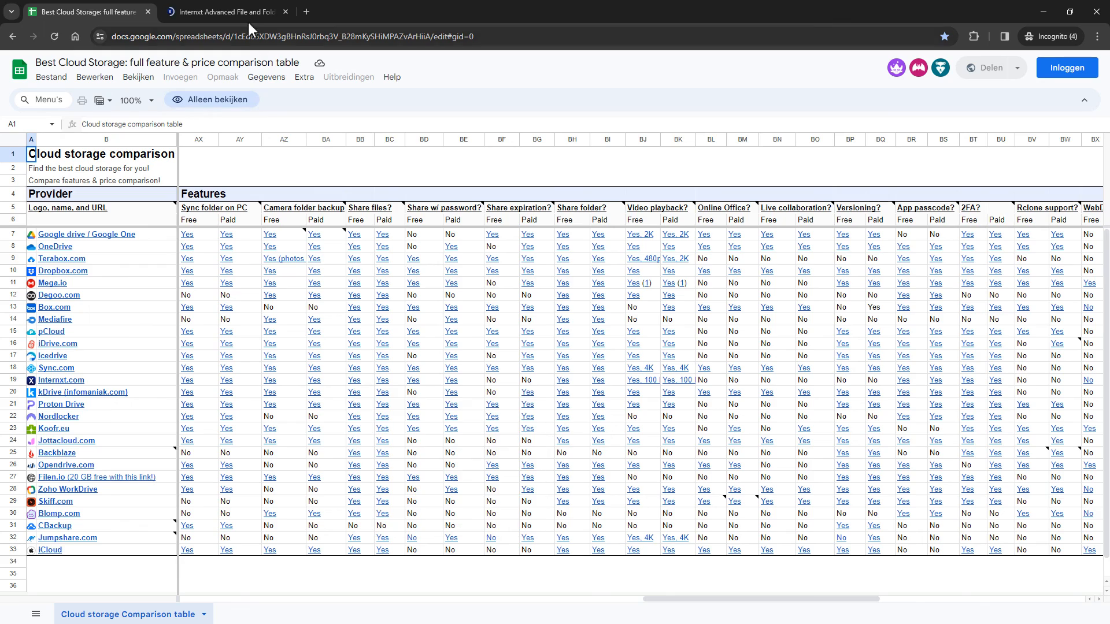
left_click(223, 11)
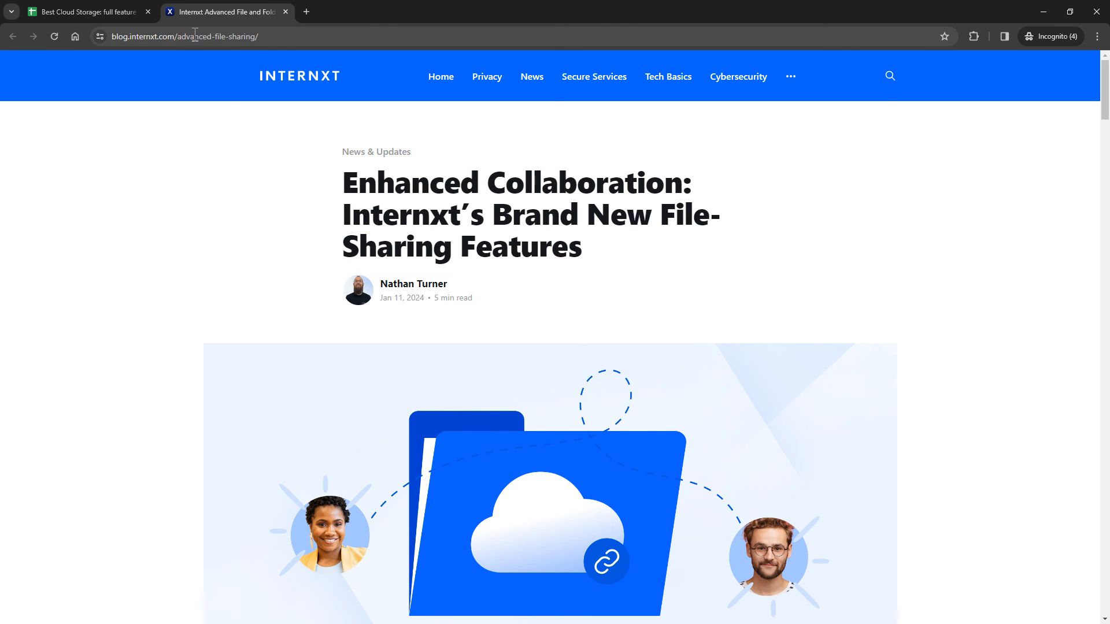
left_click(87, 11)
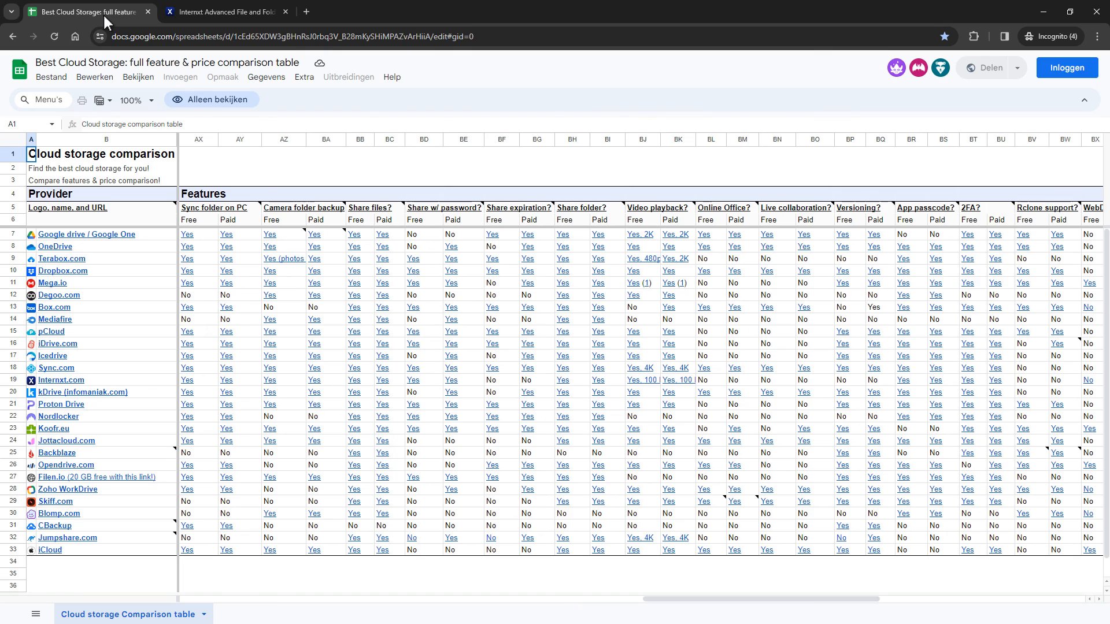